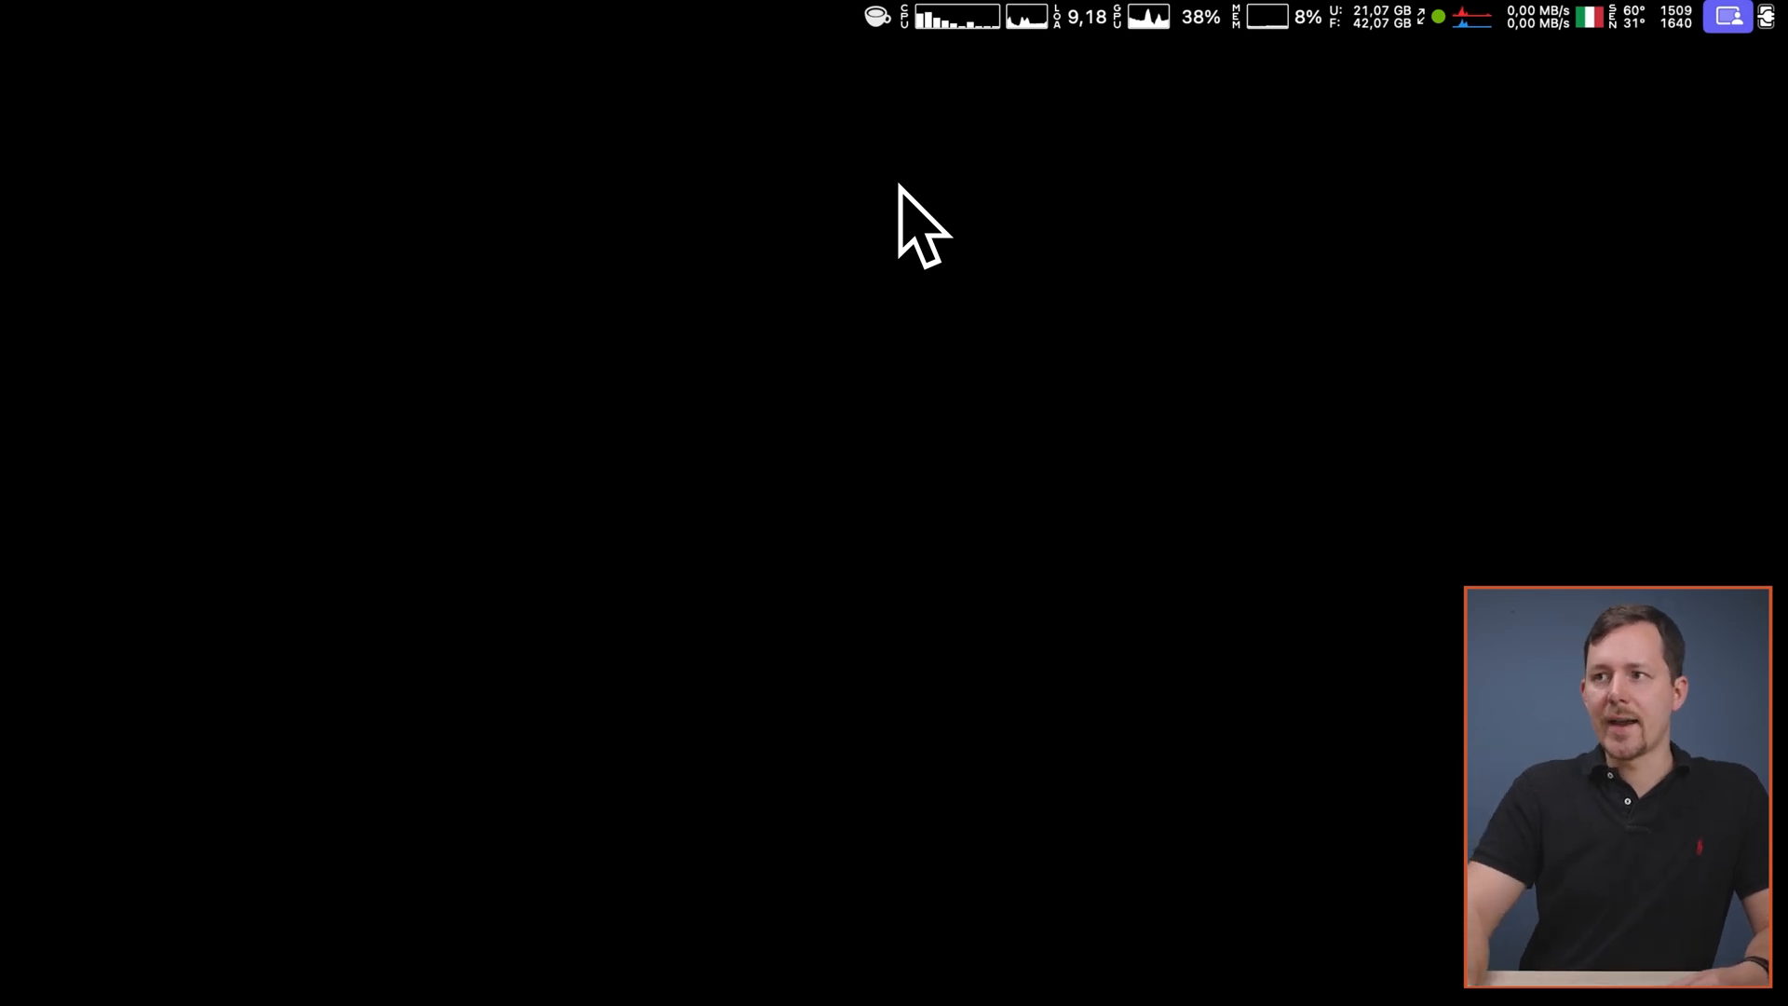
{"action": "mouse_move", "coordinate": [901, 216]}
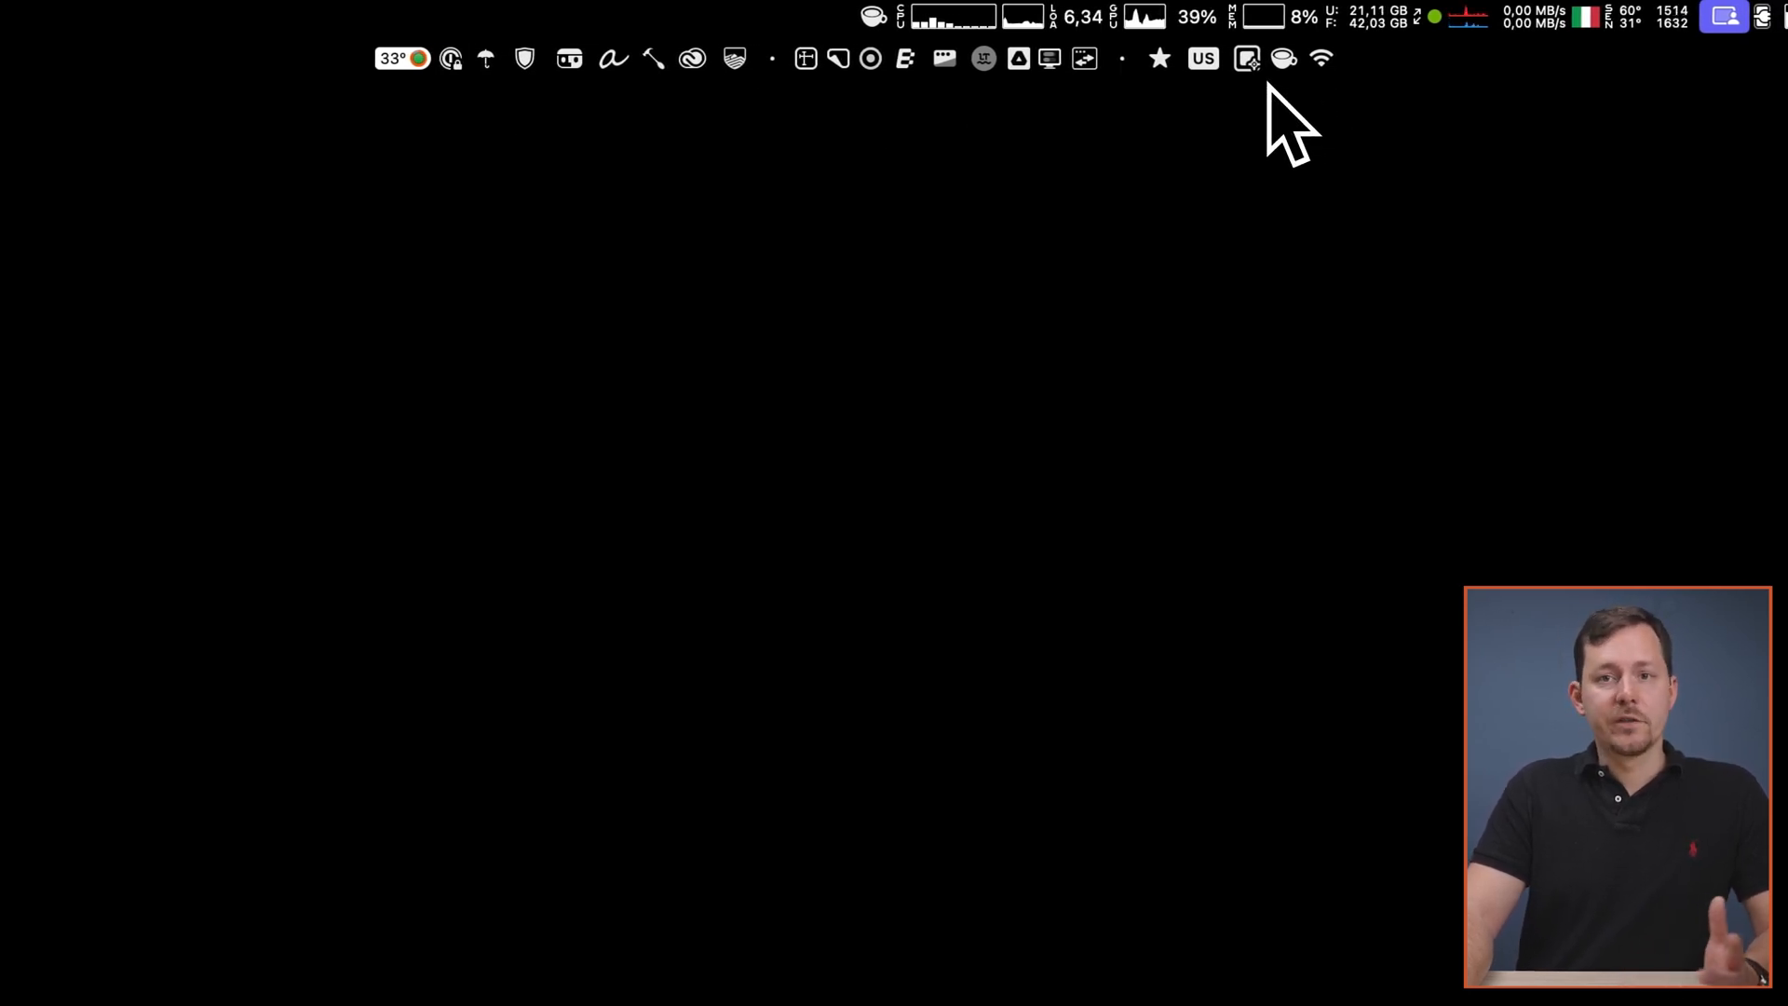
{"action": "mouse_move", "coordinate": [1128, 149]}
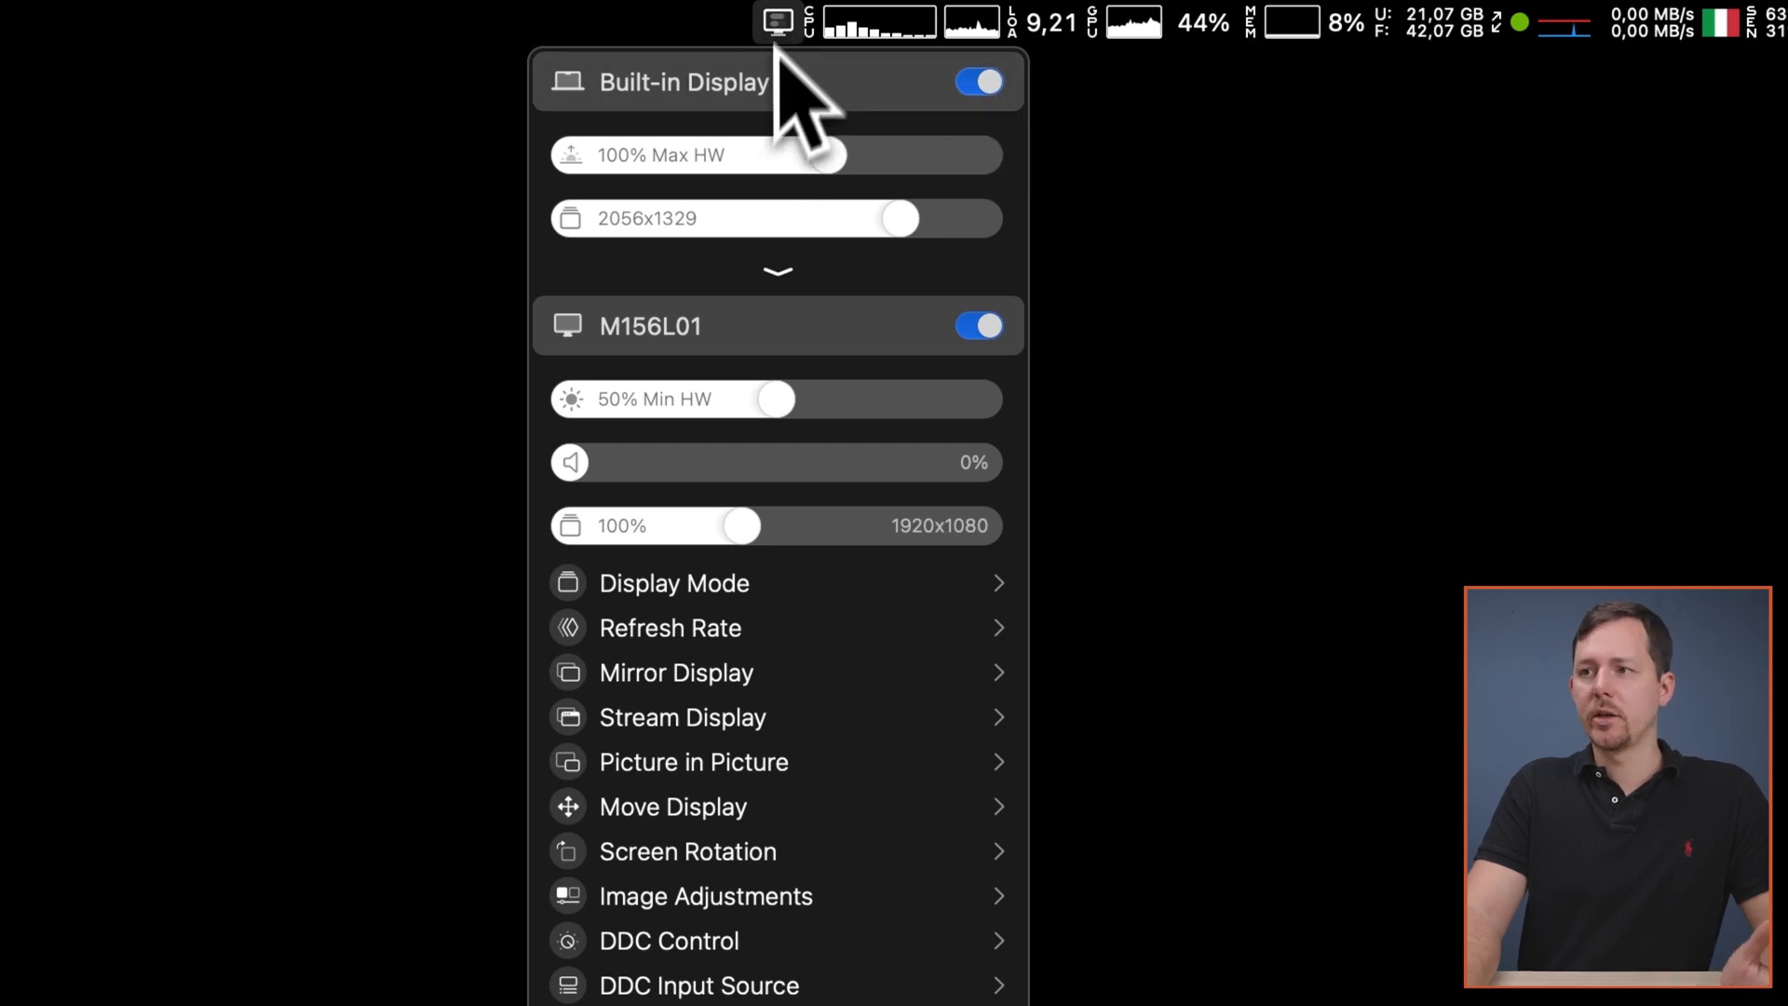
- Scroll through Bartender 5's General settings for revealing hidden menu bar items
{"action": "scroll", "scroll_direction": "down", "scroll_amount": 3}
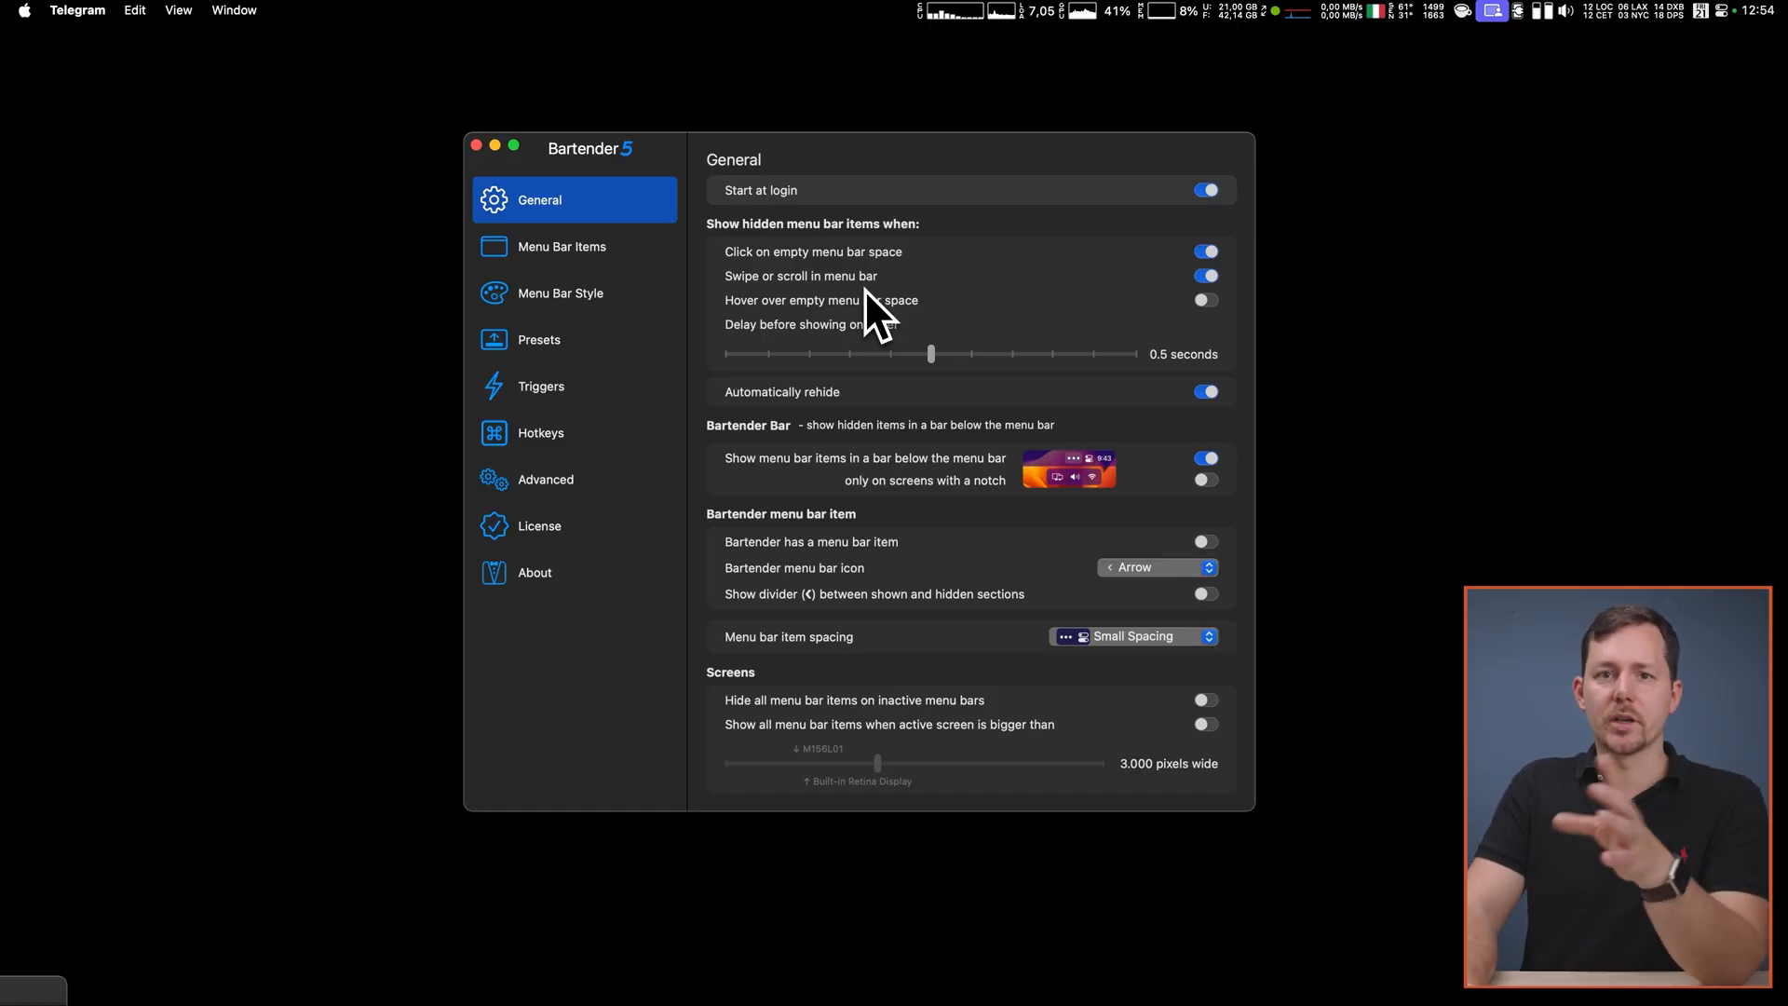
{"action": "mouse_move", "coordinate": [963, 318]}
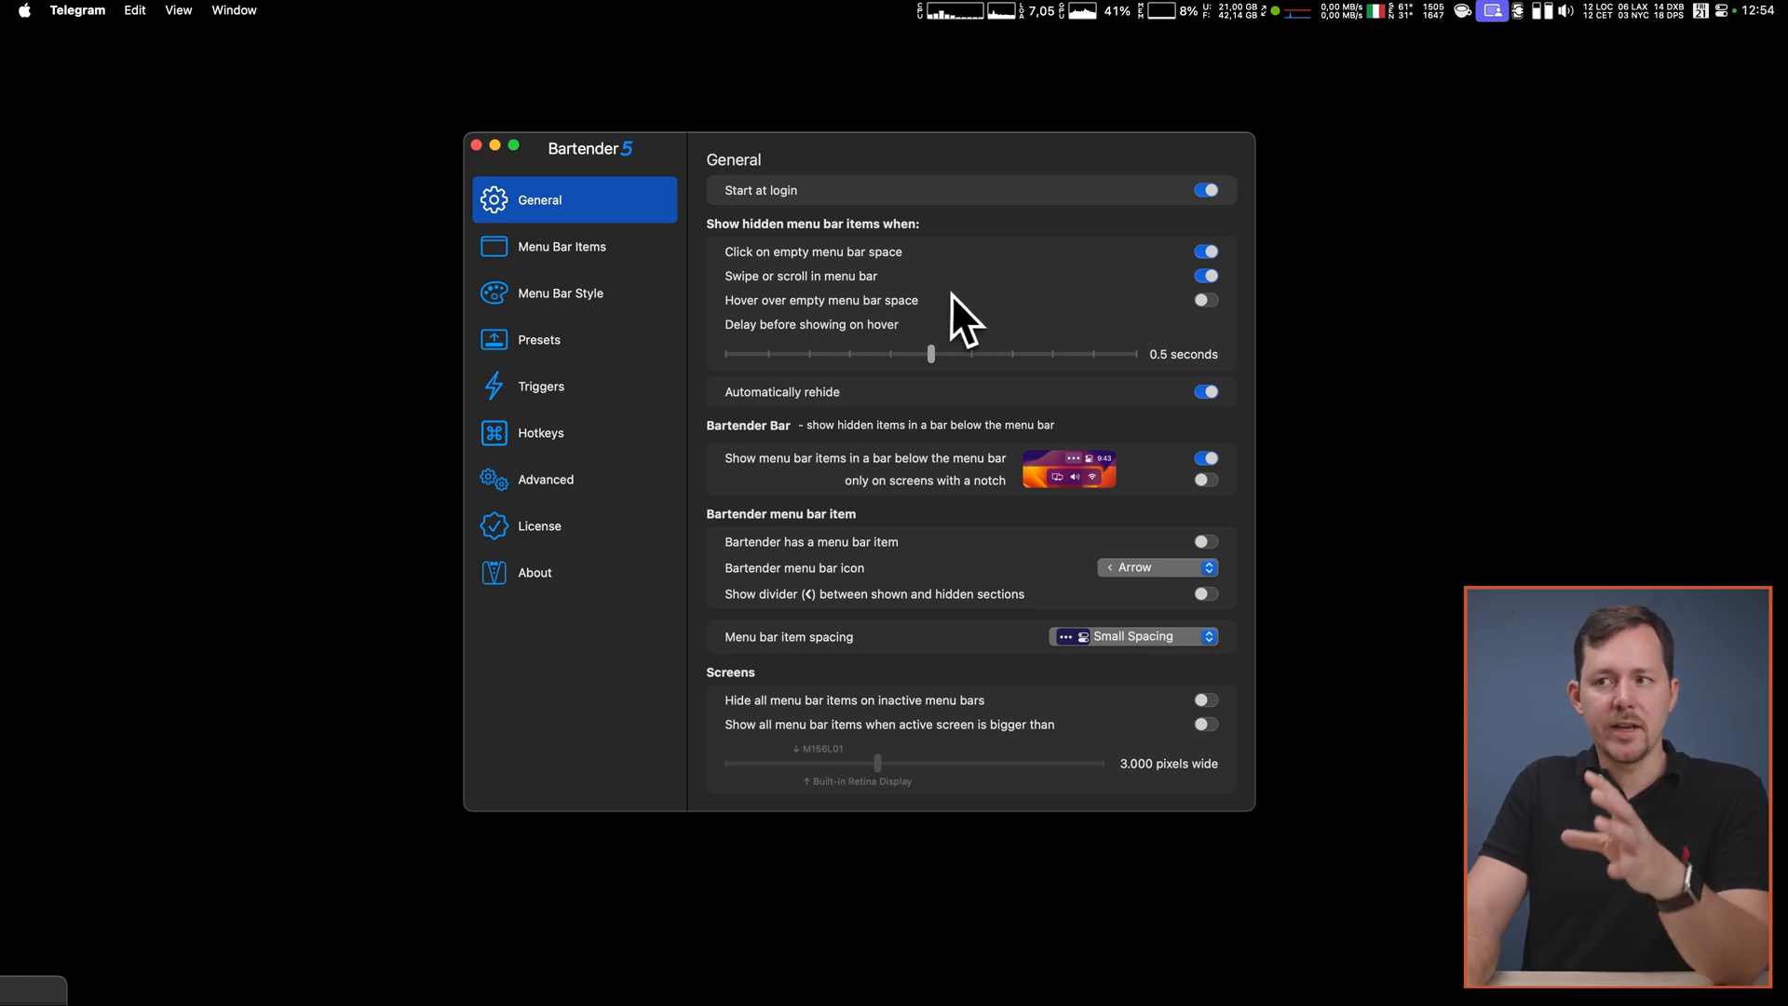
{"action": "mouse_move", "coordinate": [955, 90]}
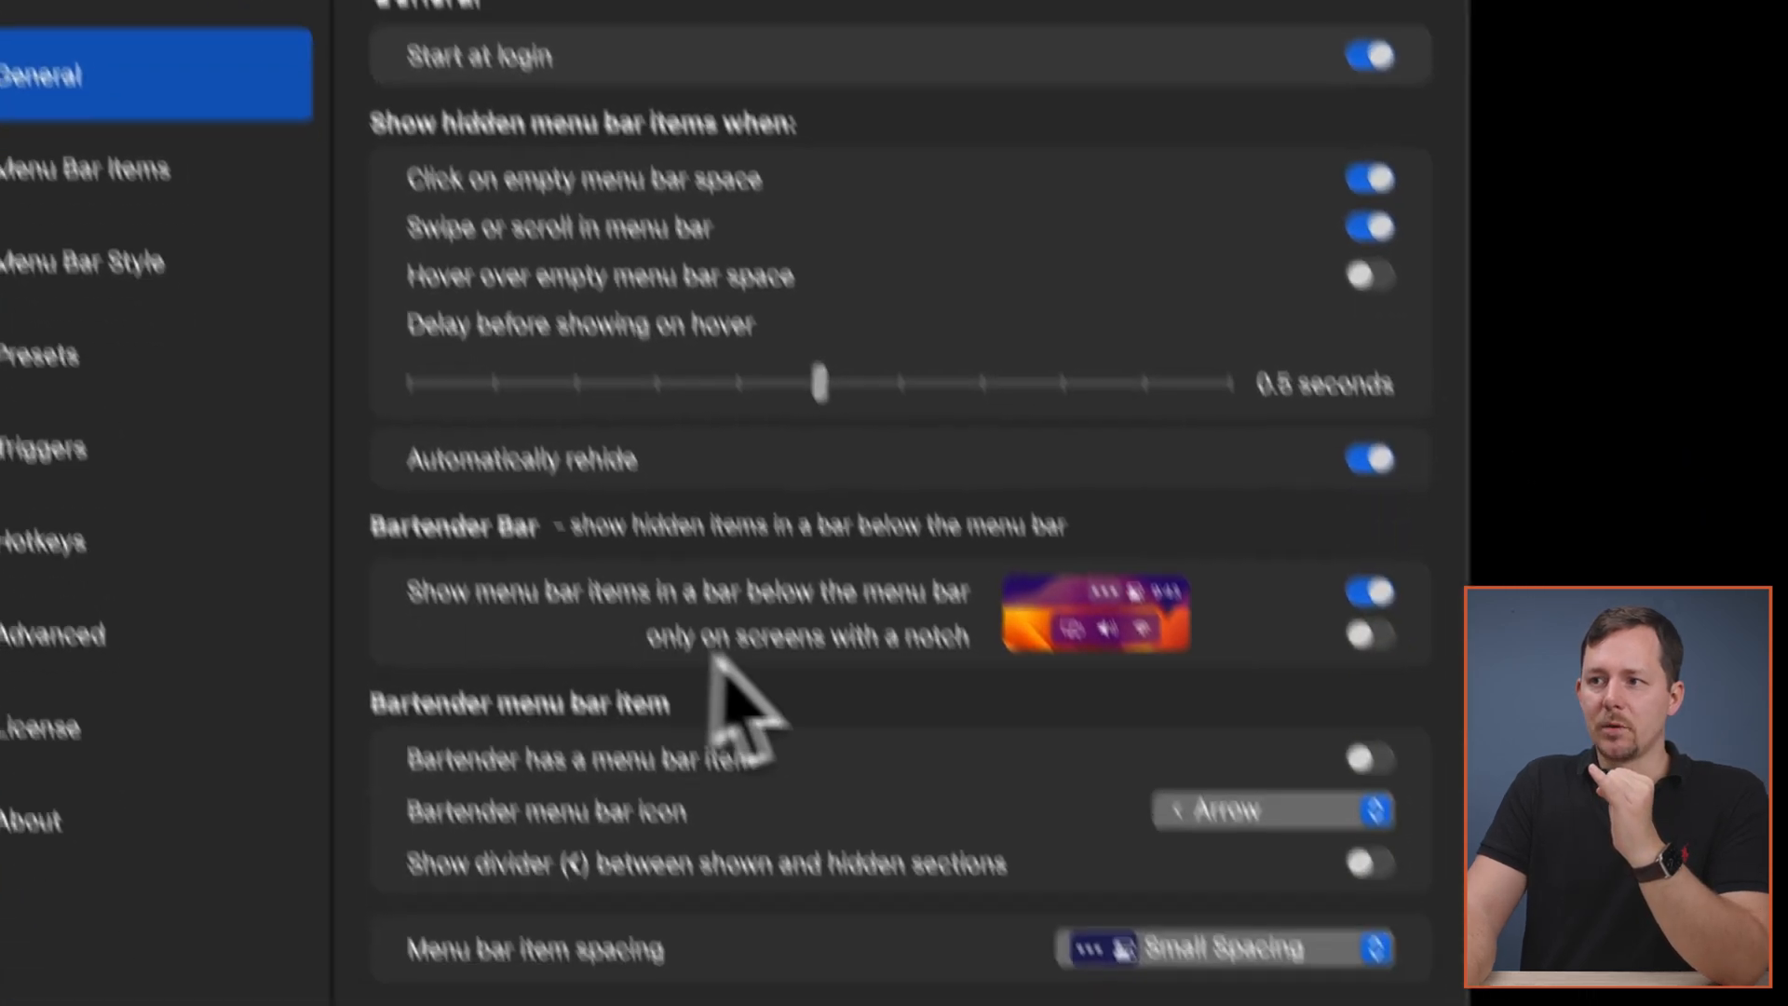
{"action": "scroll", "scroll_direction": "down", "scroll_amount": 3}
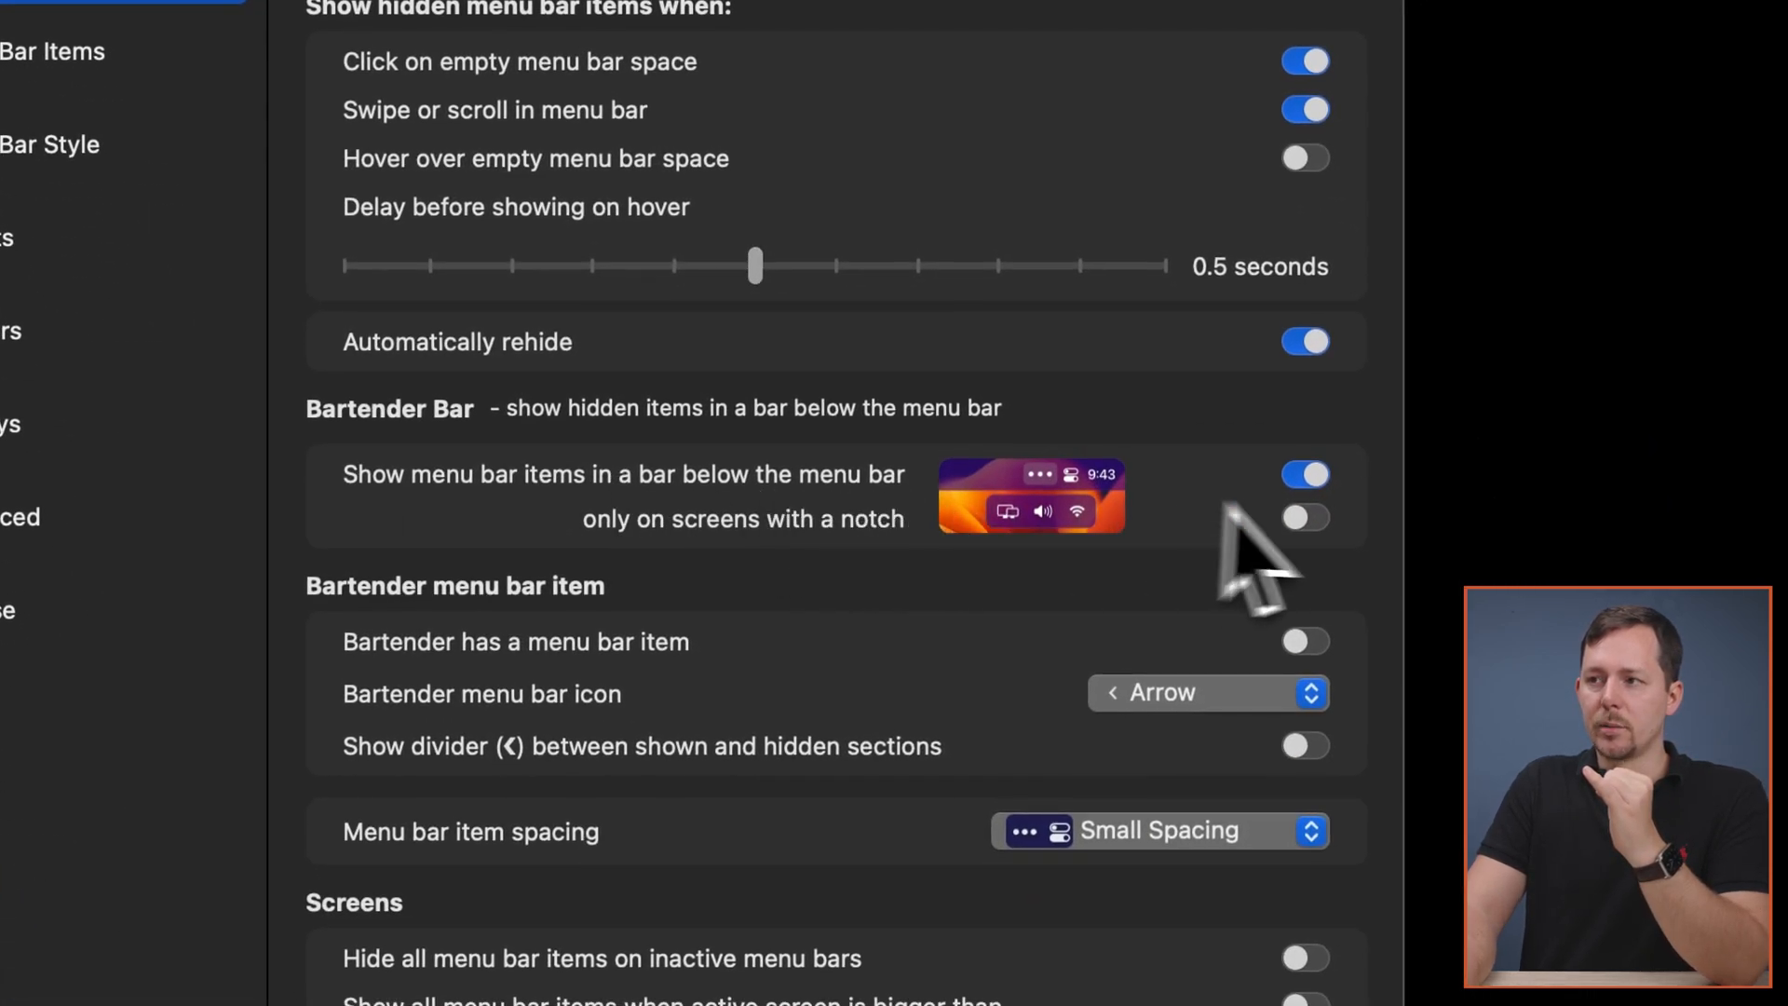
{"action": "scroll", "scroll_direction": "down", "scroll_amount": 3}
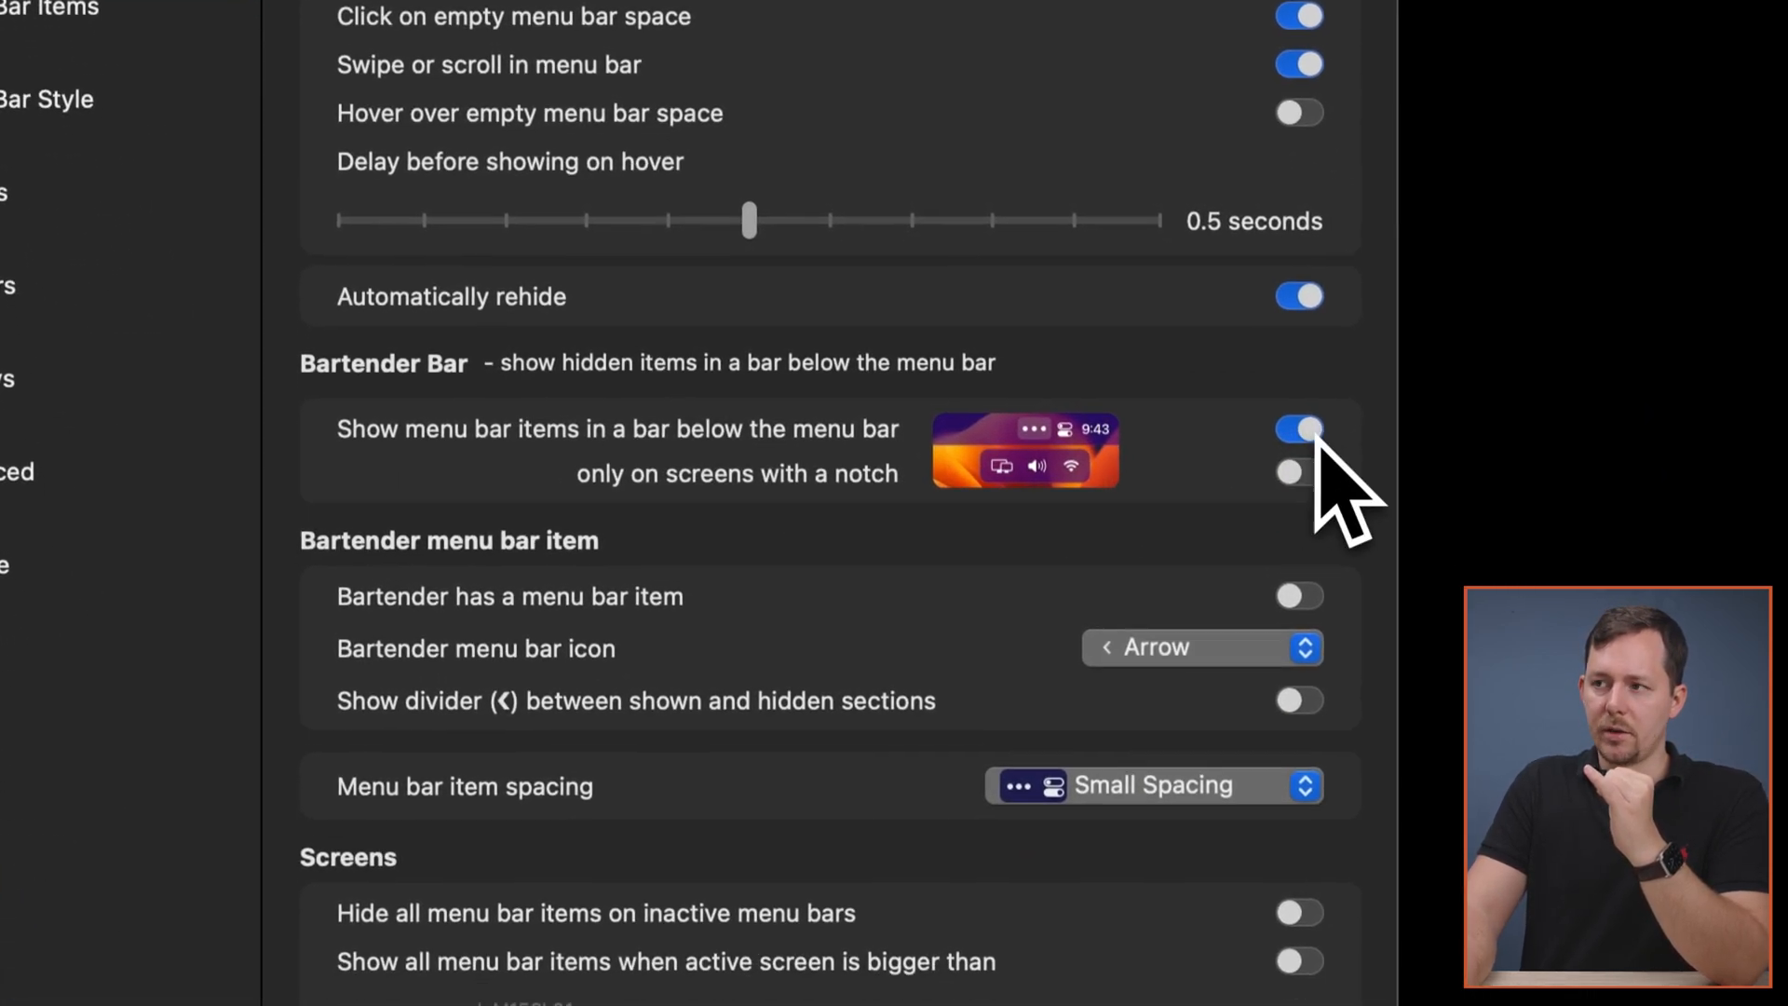
{"action": "scroll", "scroll_direction": "down", "scroll_amount": 3}
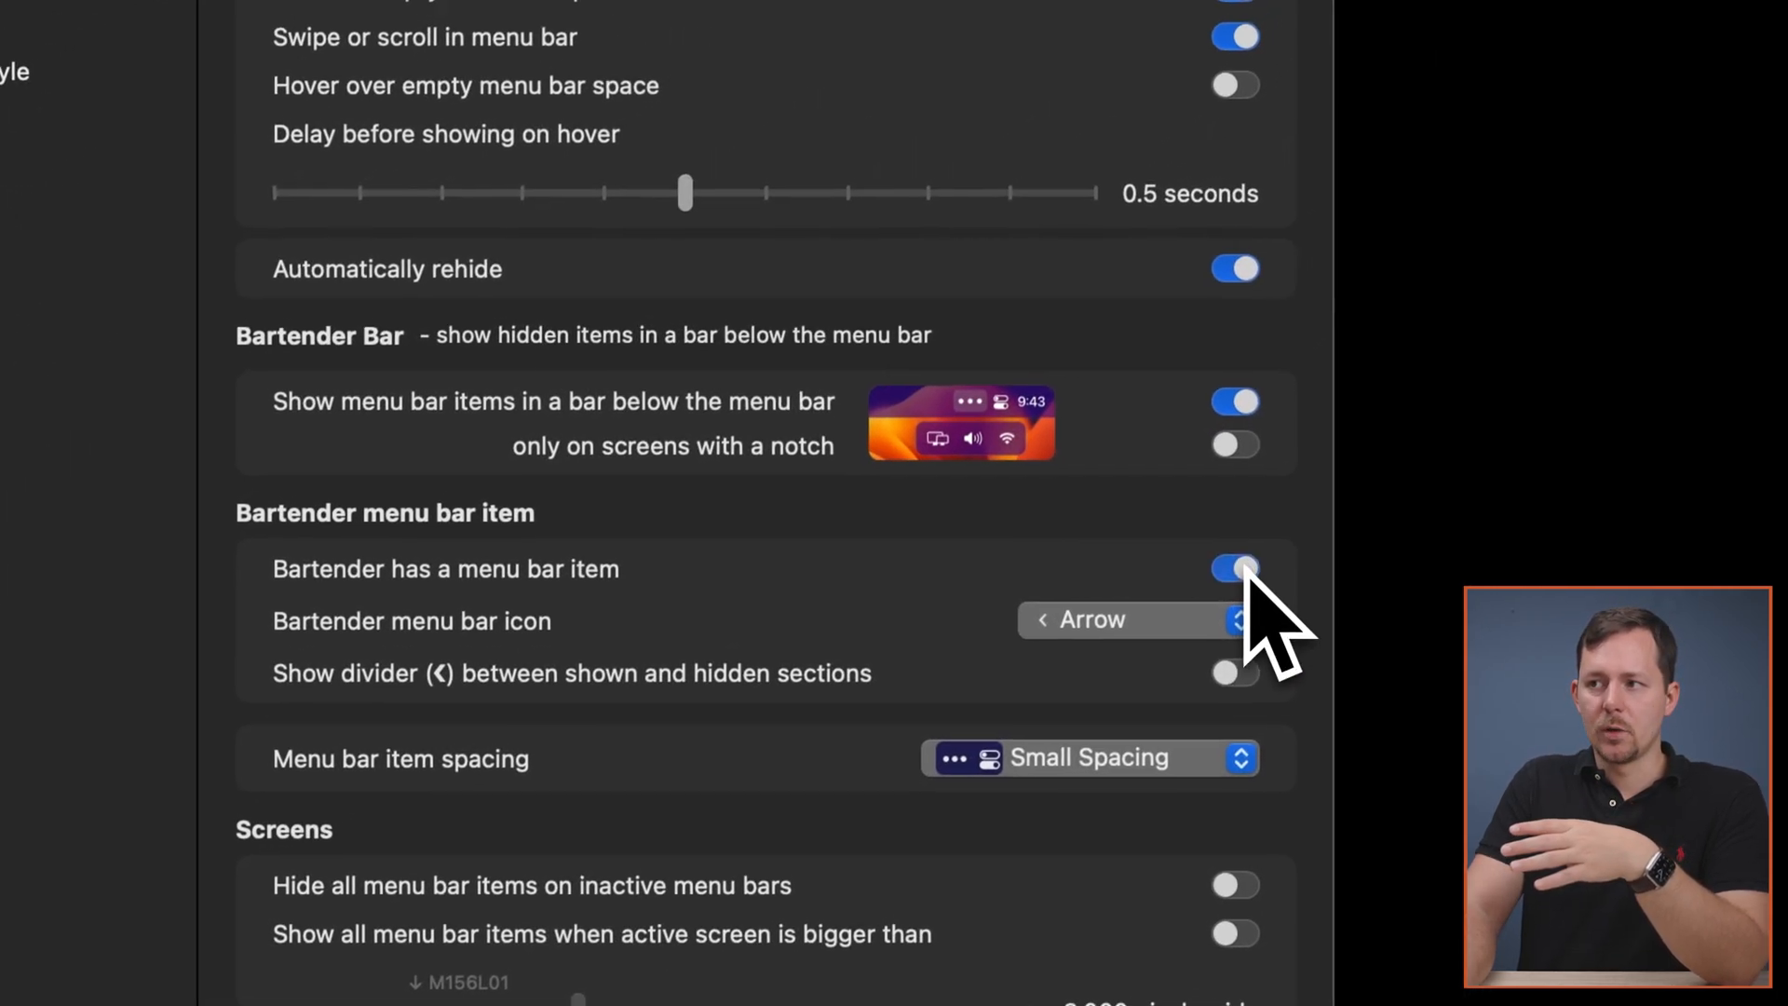
{"action": "left_click", "coordinate": [1231, 570]}
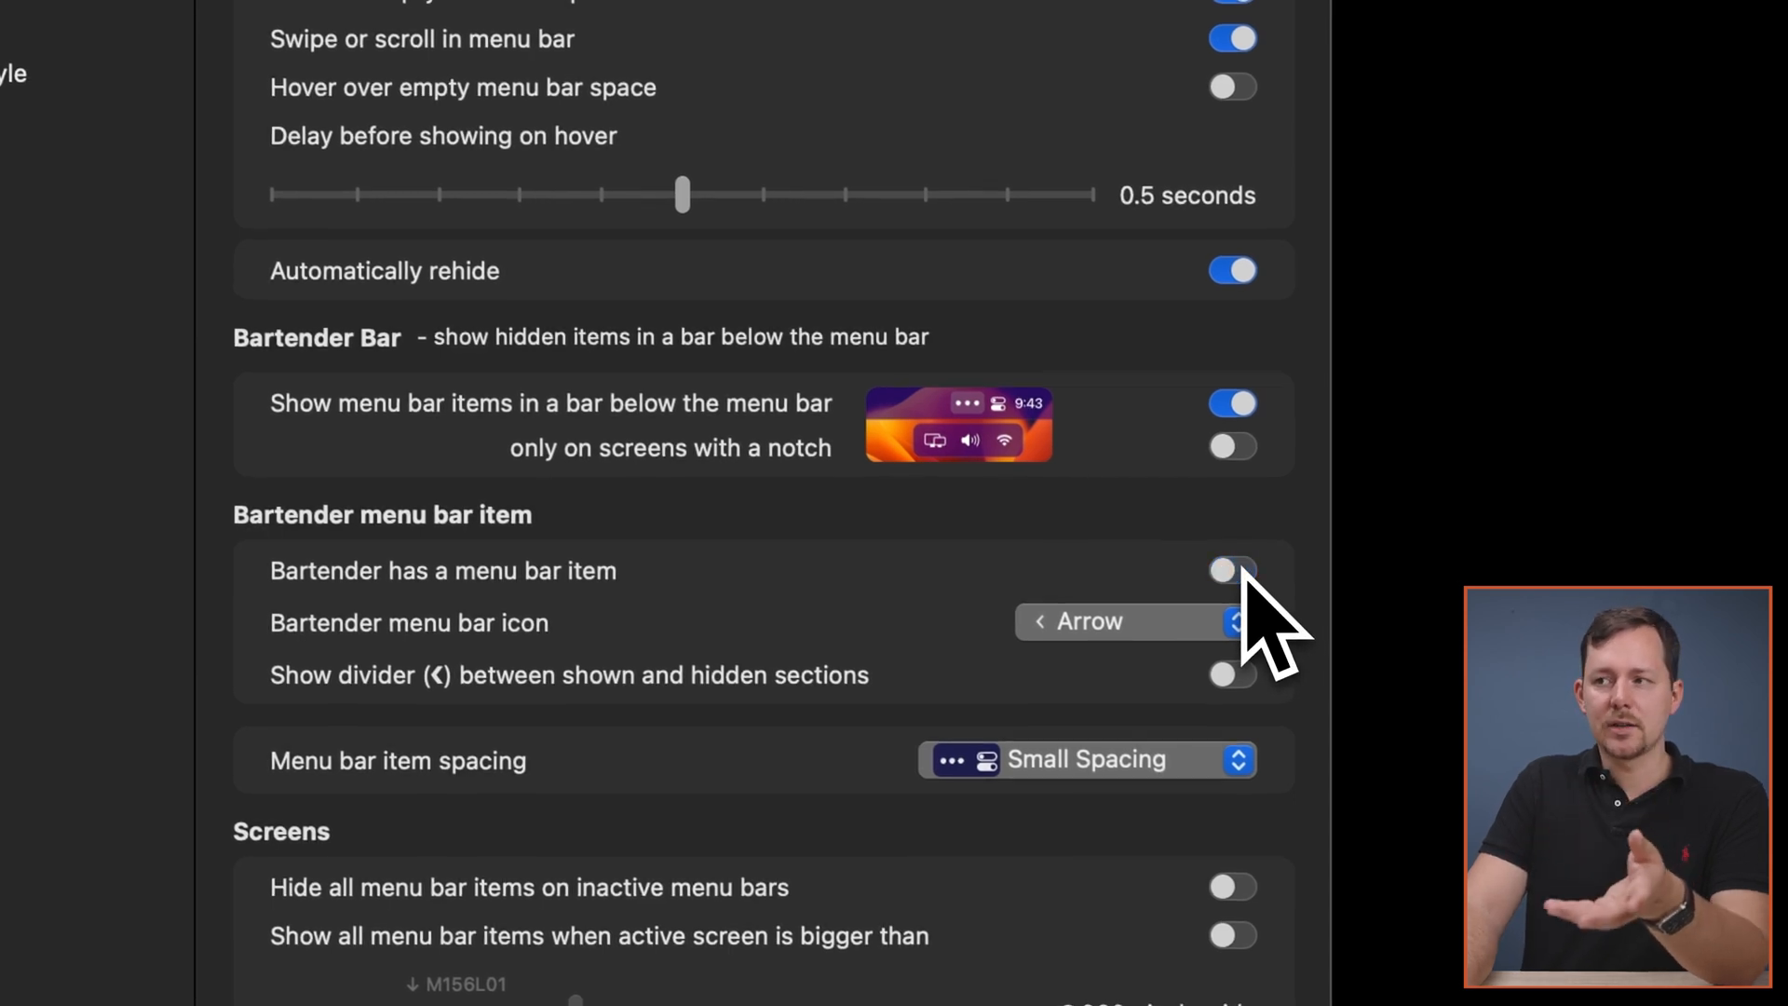
{"action": "mouse_move", "coordinate": [1117, 833]}
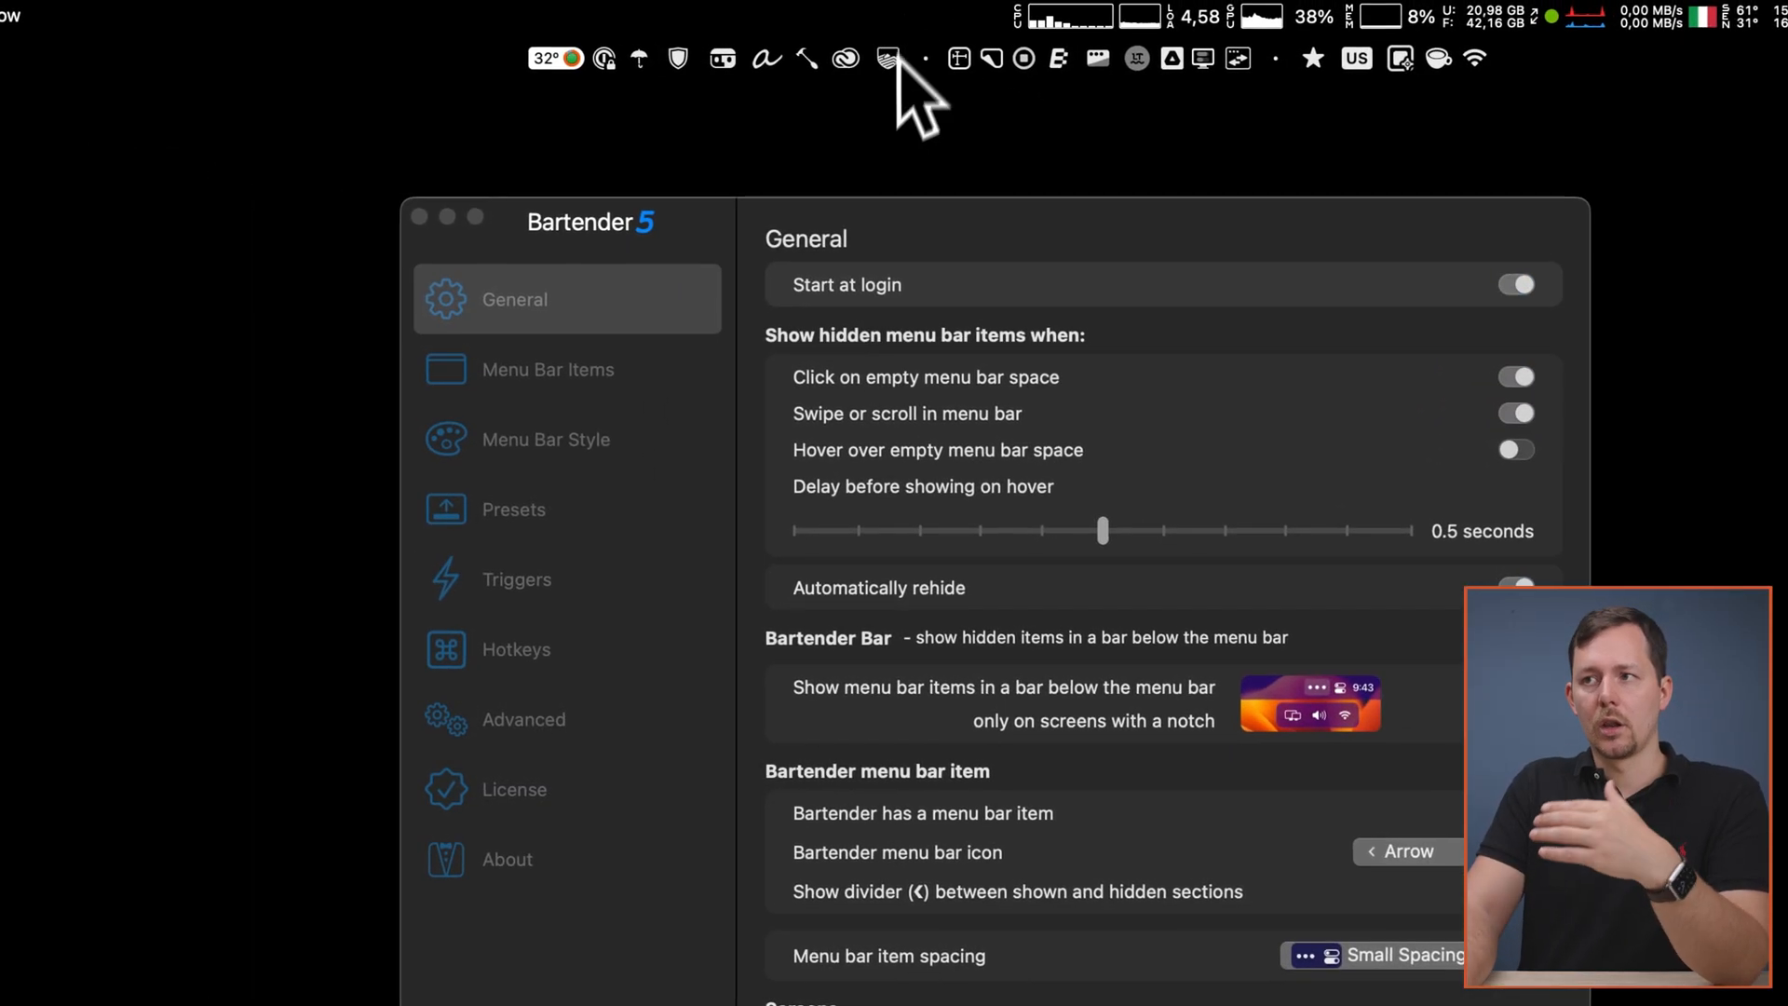
- Show the Menu Bar Items arrangement and check the Spacer's width and label settings
{"action": "left_click", "coordinate": [550, 369]}
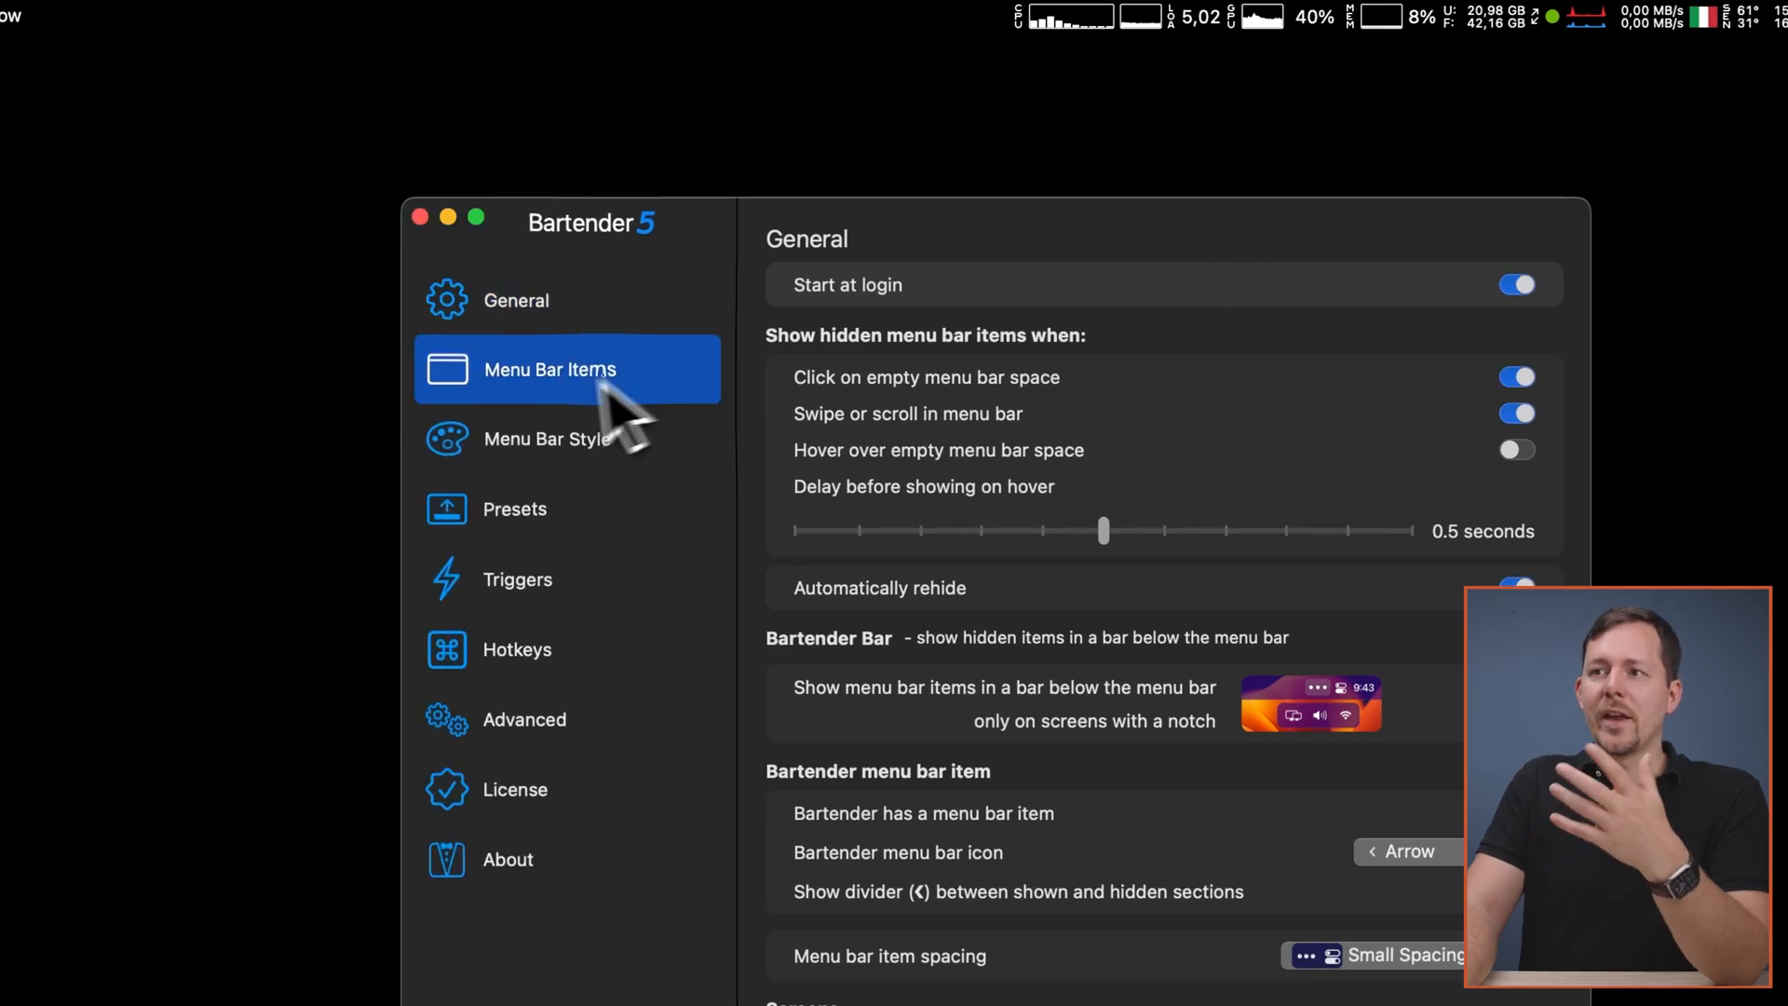
{"action": "left_click", "coordinate": [548, 368]}
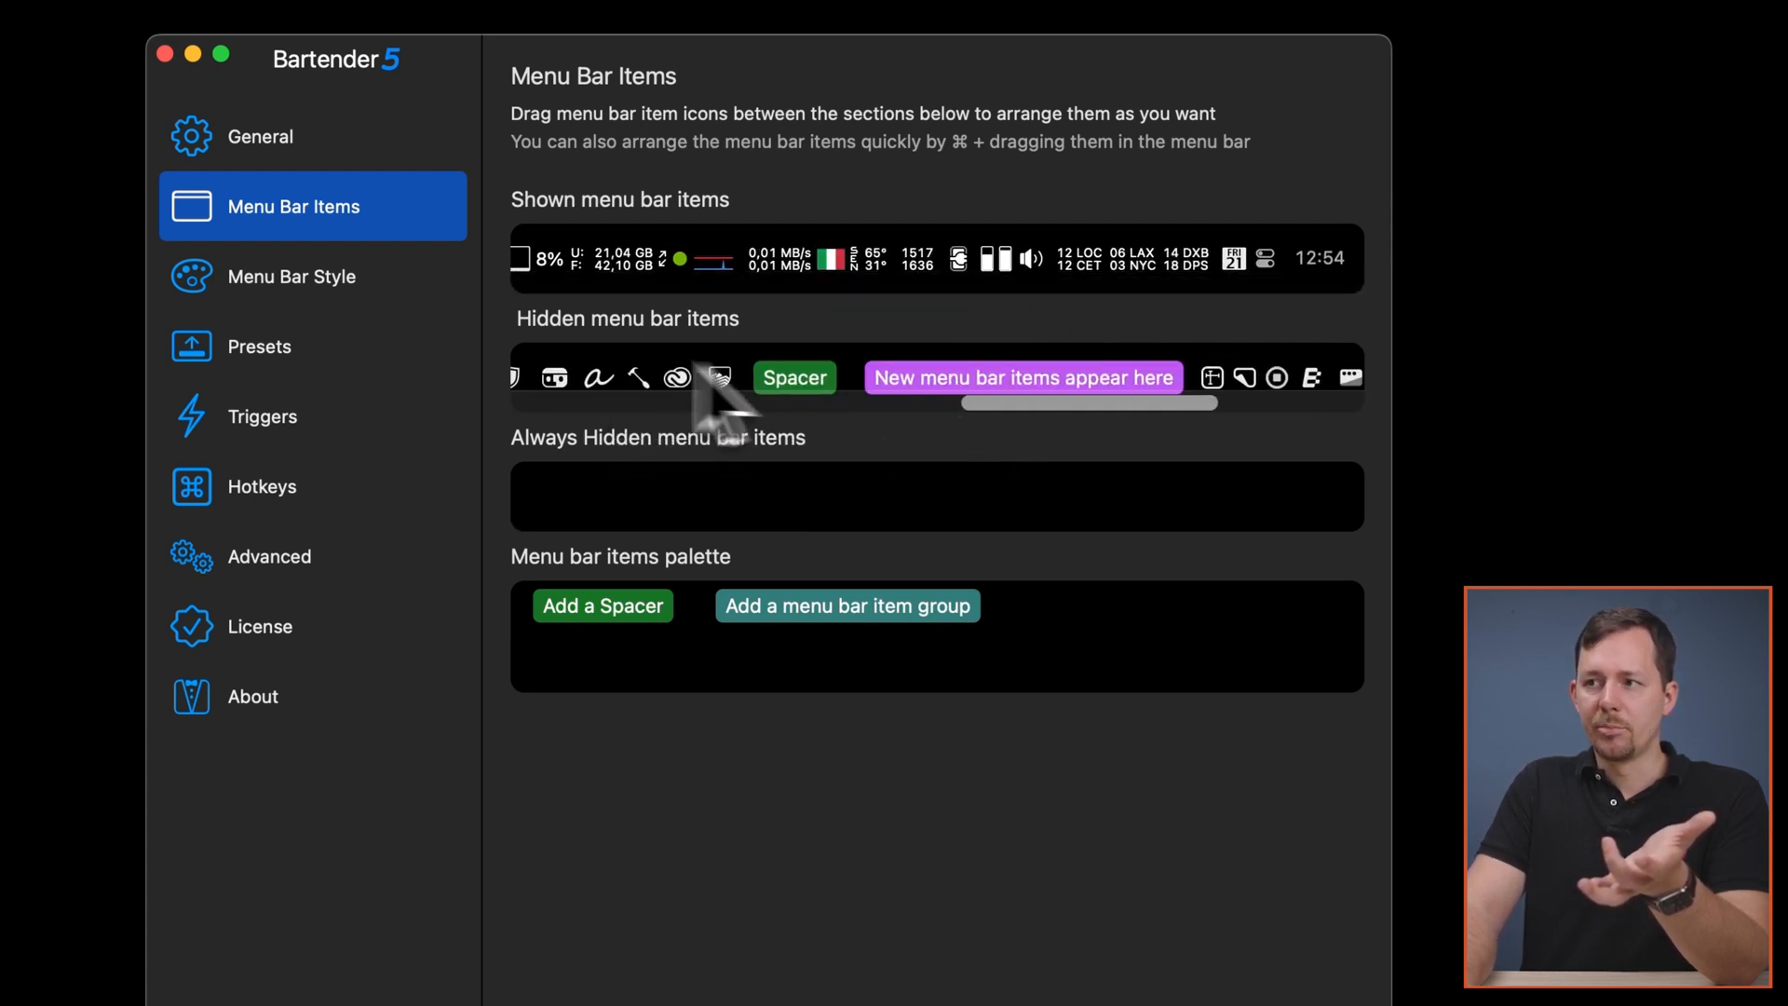
{"action": "mouse_move", "coordinate": [1096, 422]}
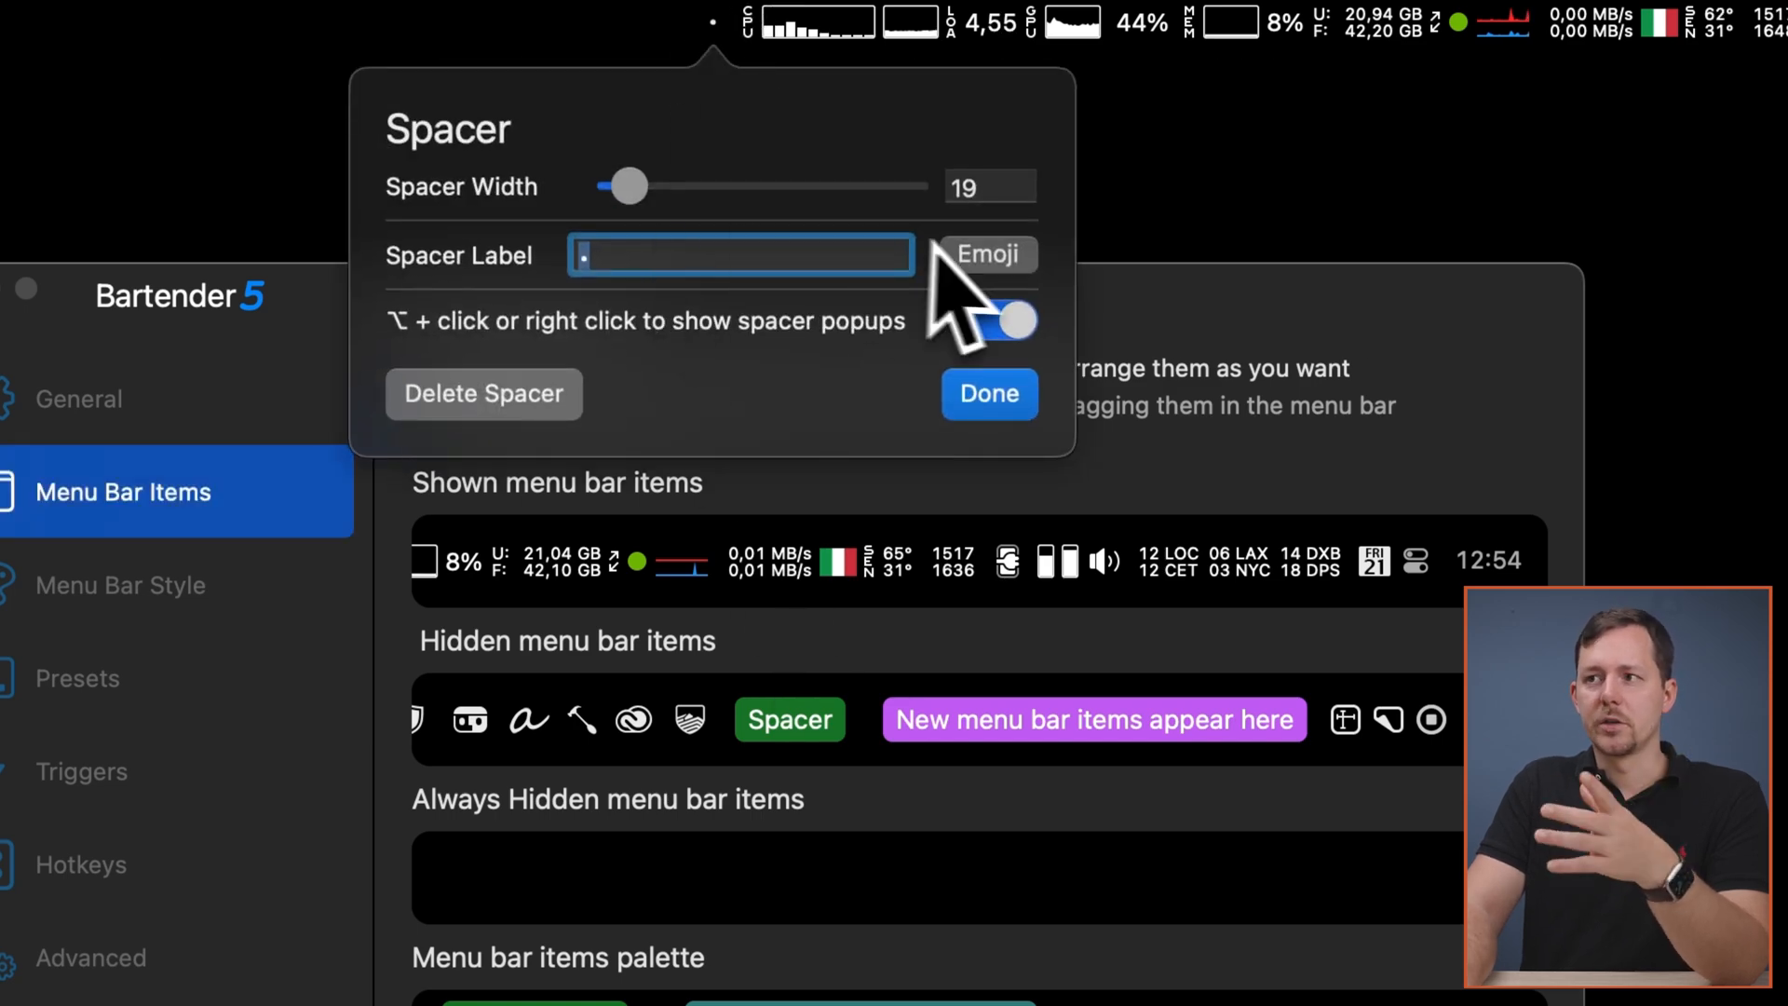
{"action": "left_click", "coordinate": [987, 393]}
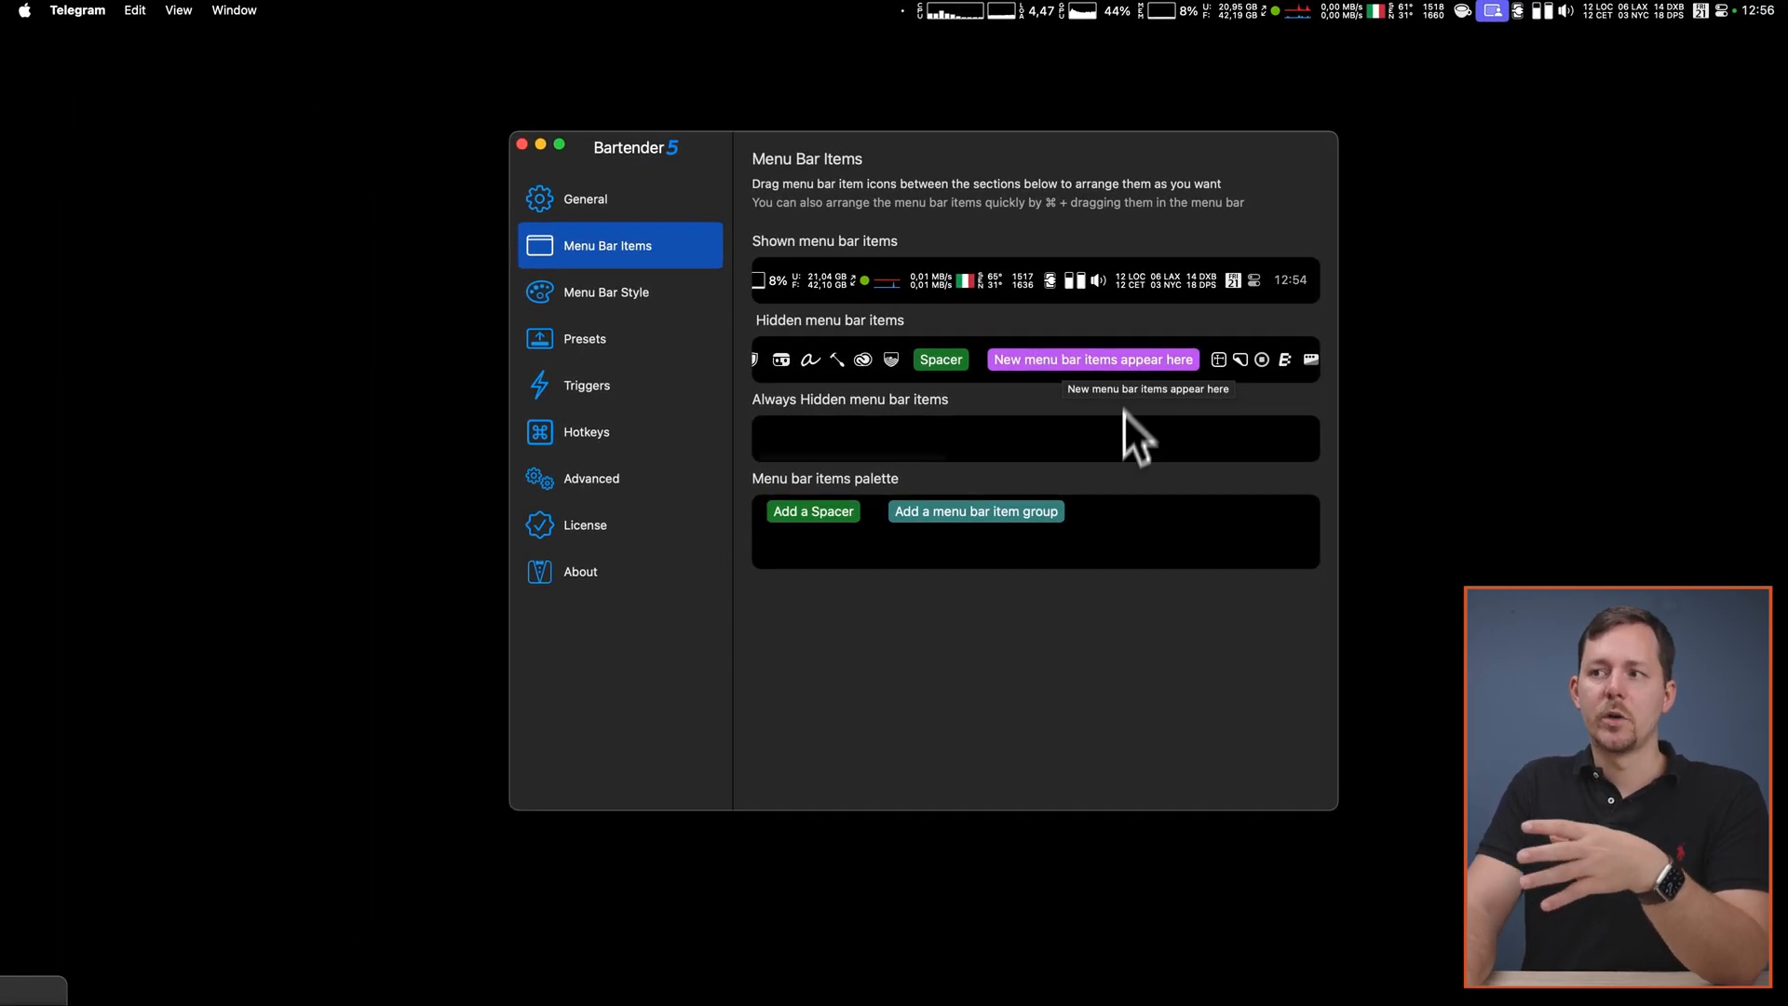
{"action": "mouse_move", "coordinate": [1149, 547]}
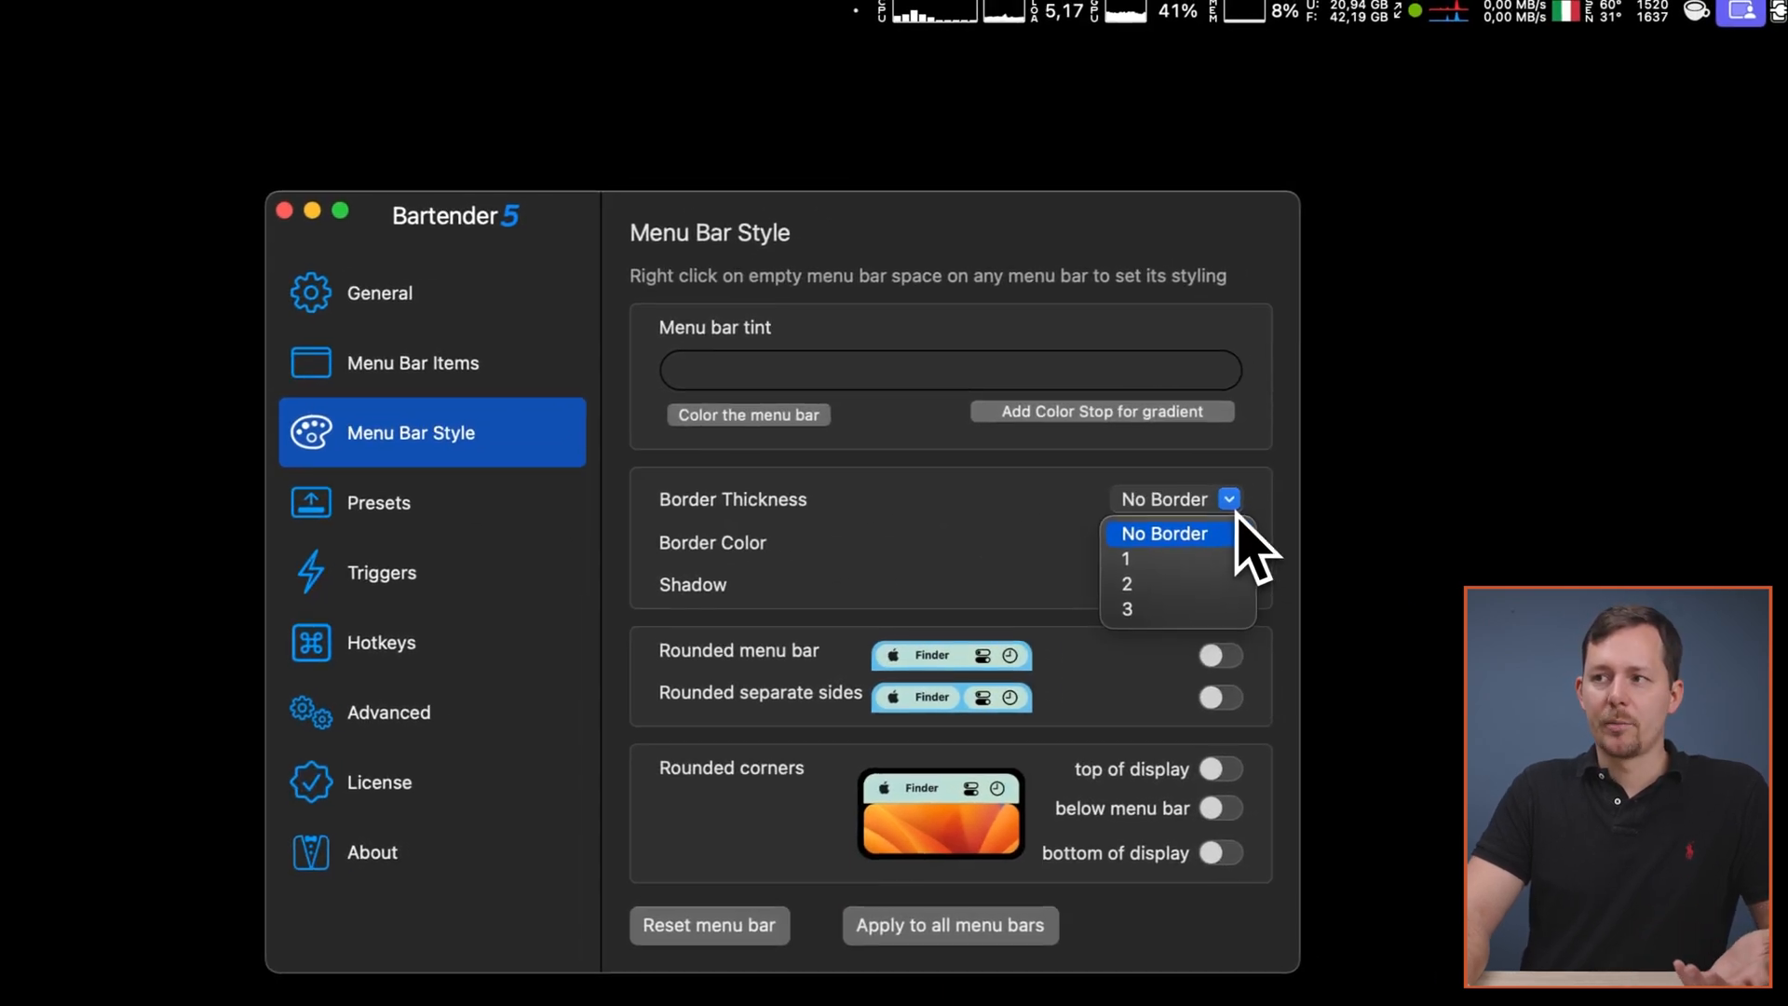
- Give the menu bar a thickness-2 orange border with rounded separate sides
{"action": "left_click", "coordinate": [1125, 559]}
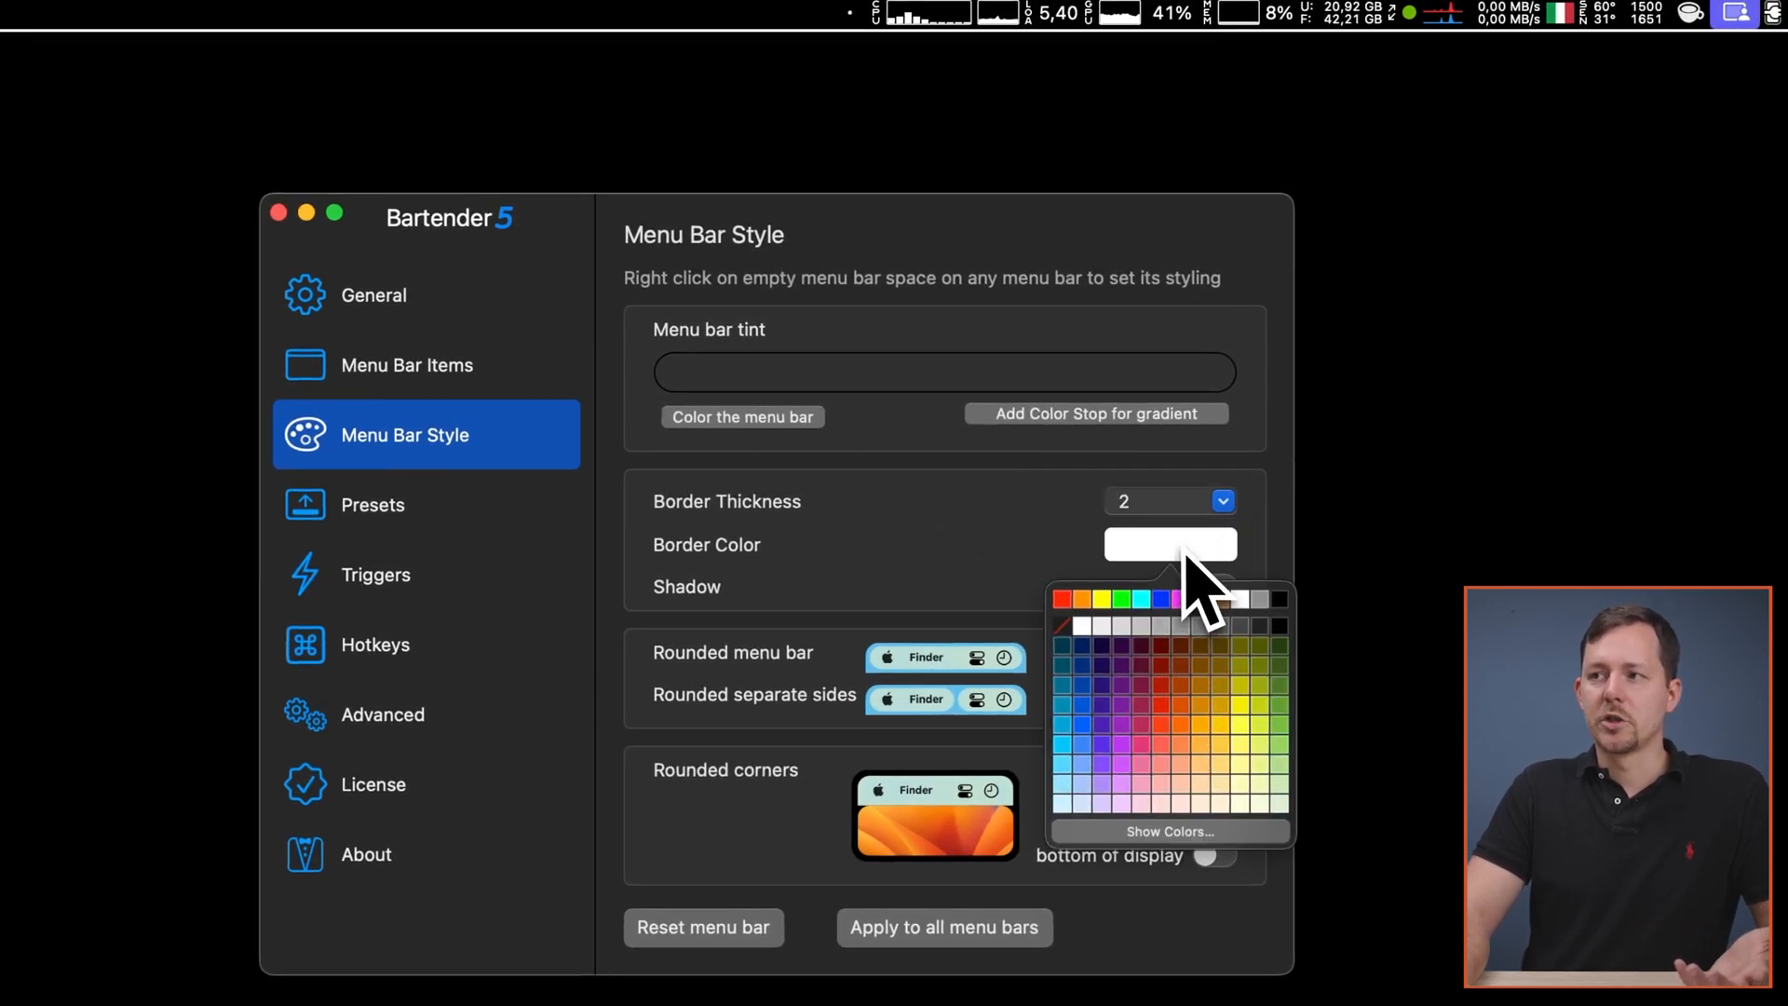
{"action": "left_click", "coordinate": [1213, 684]}
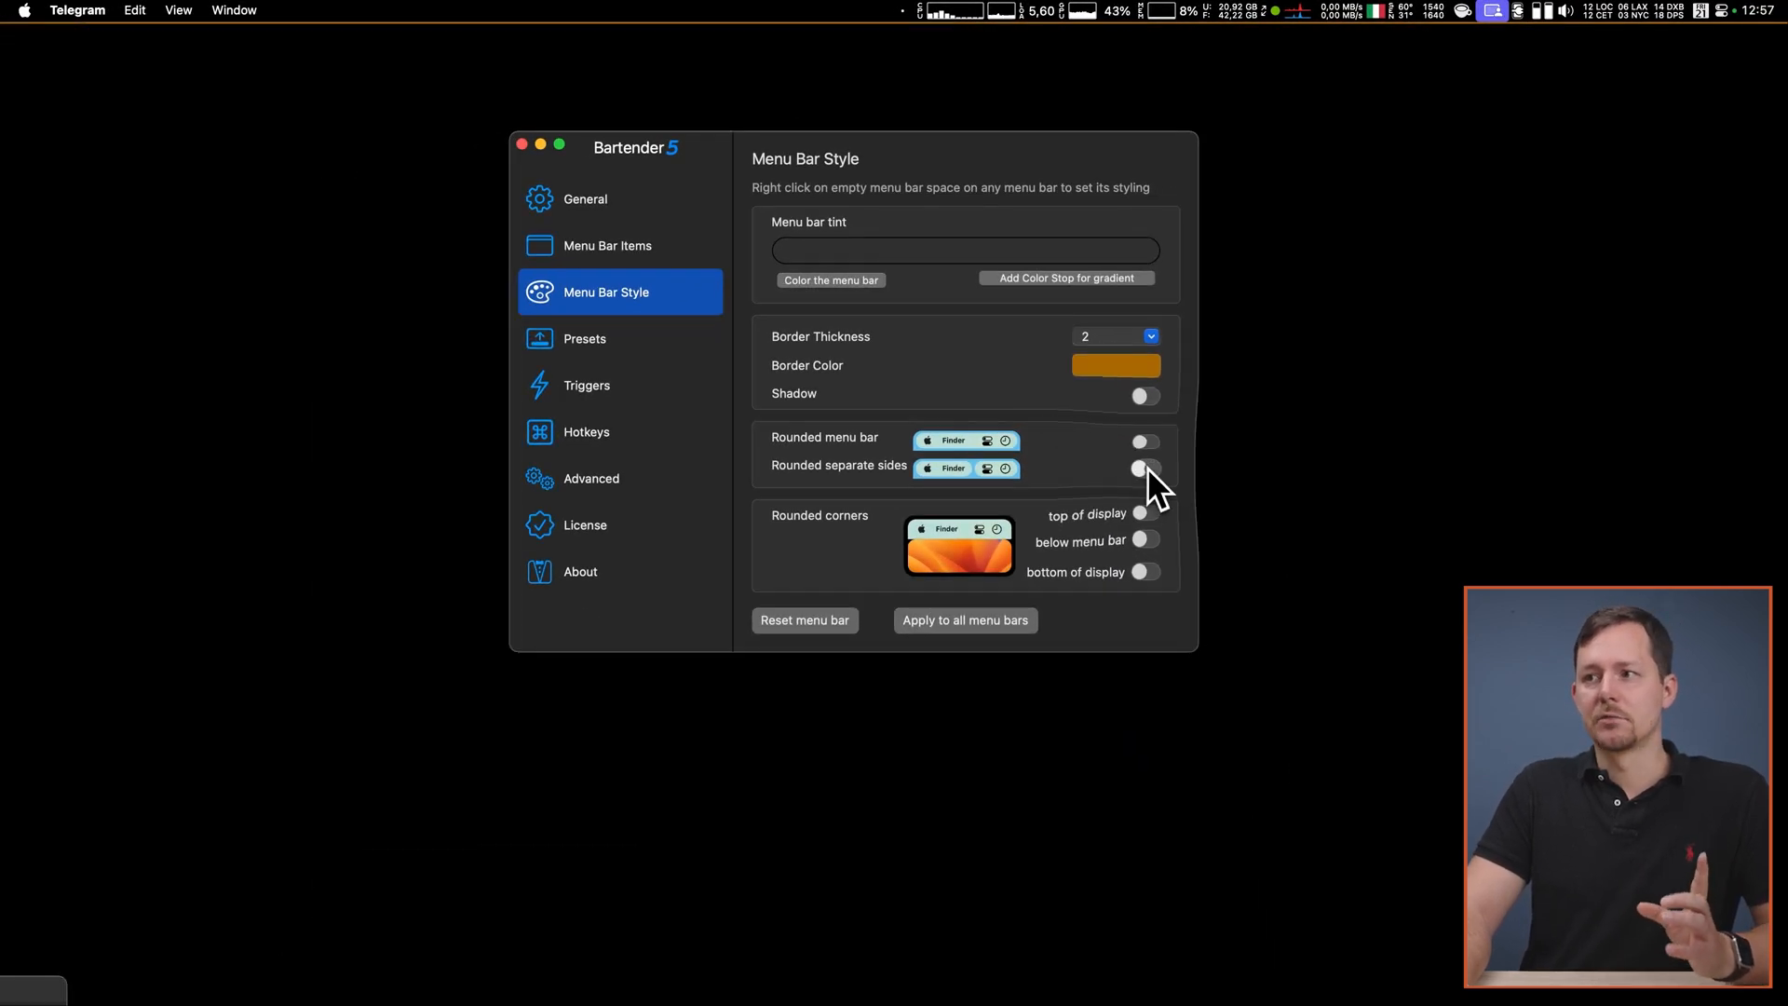
{"action": "left_click", "coordinate": [1144, 468]}
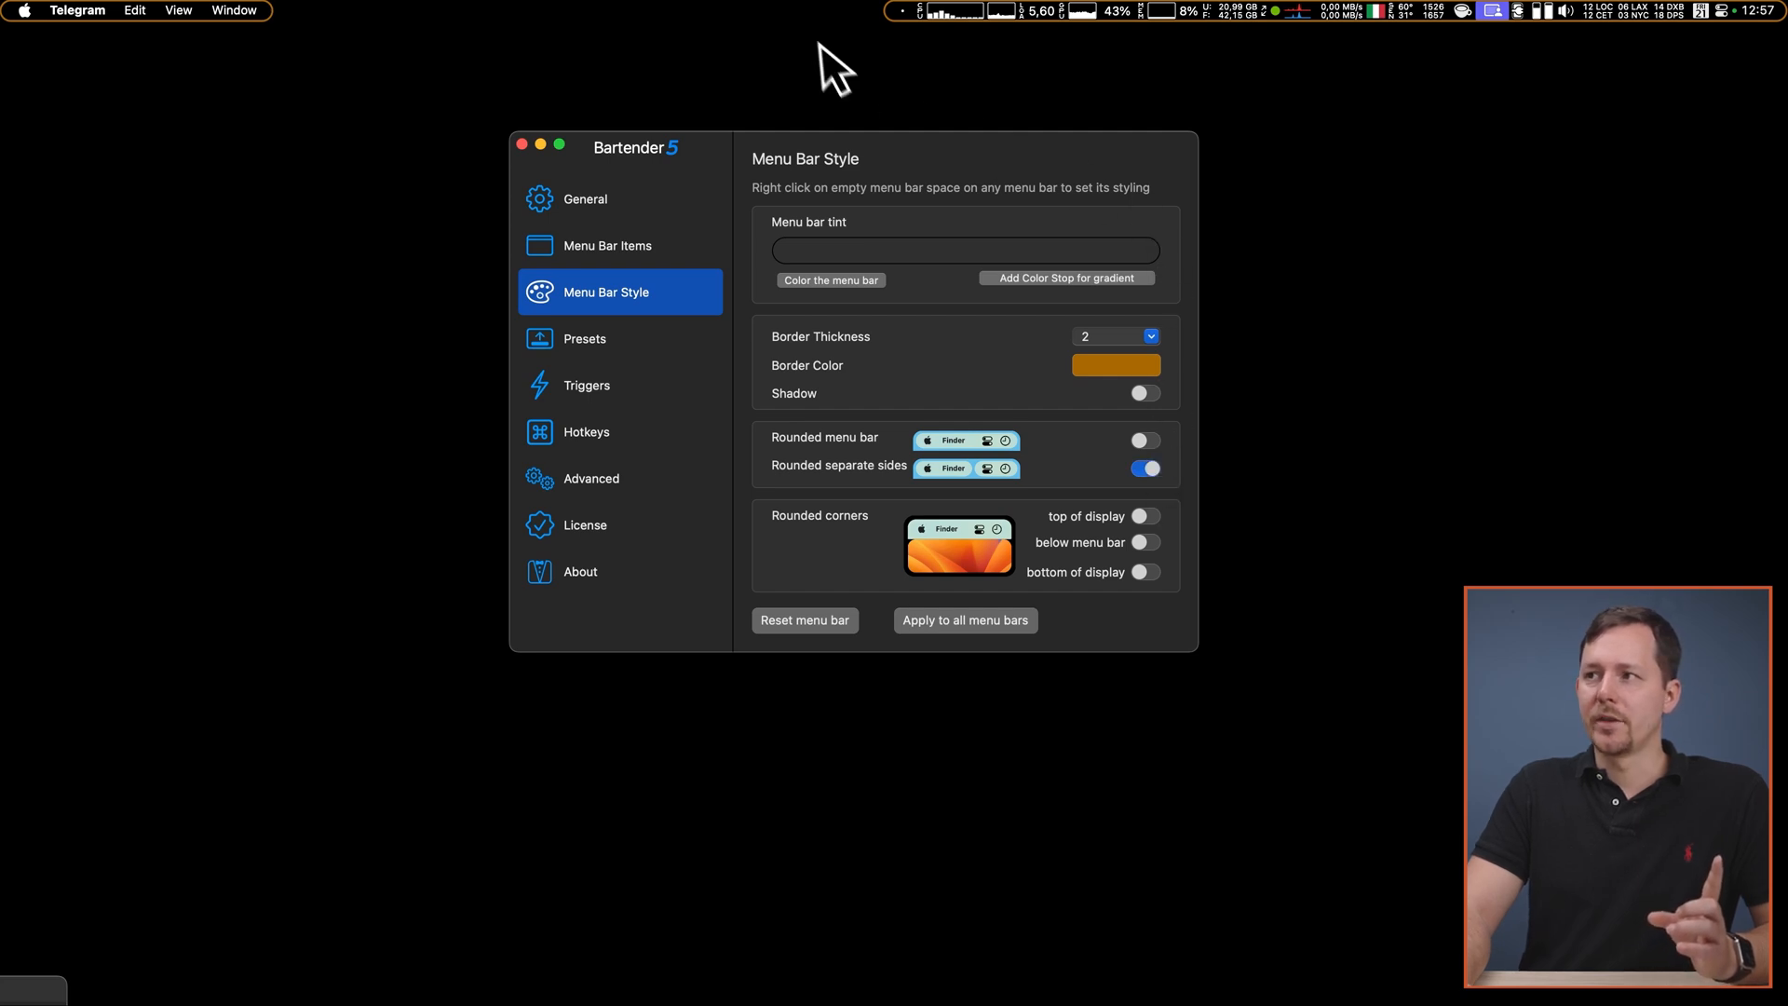
{"action": "left_click", "coordinate": [1144, 439]}
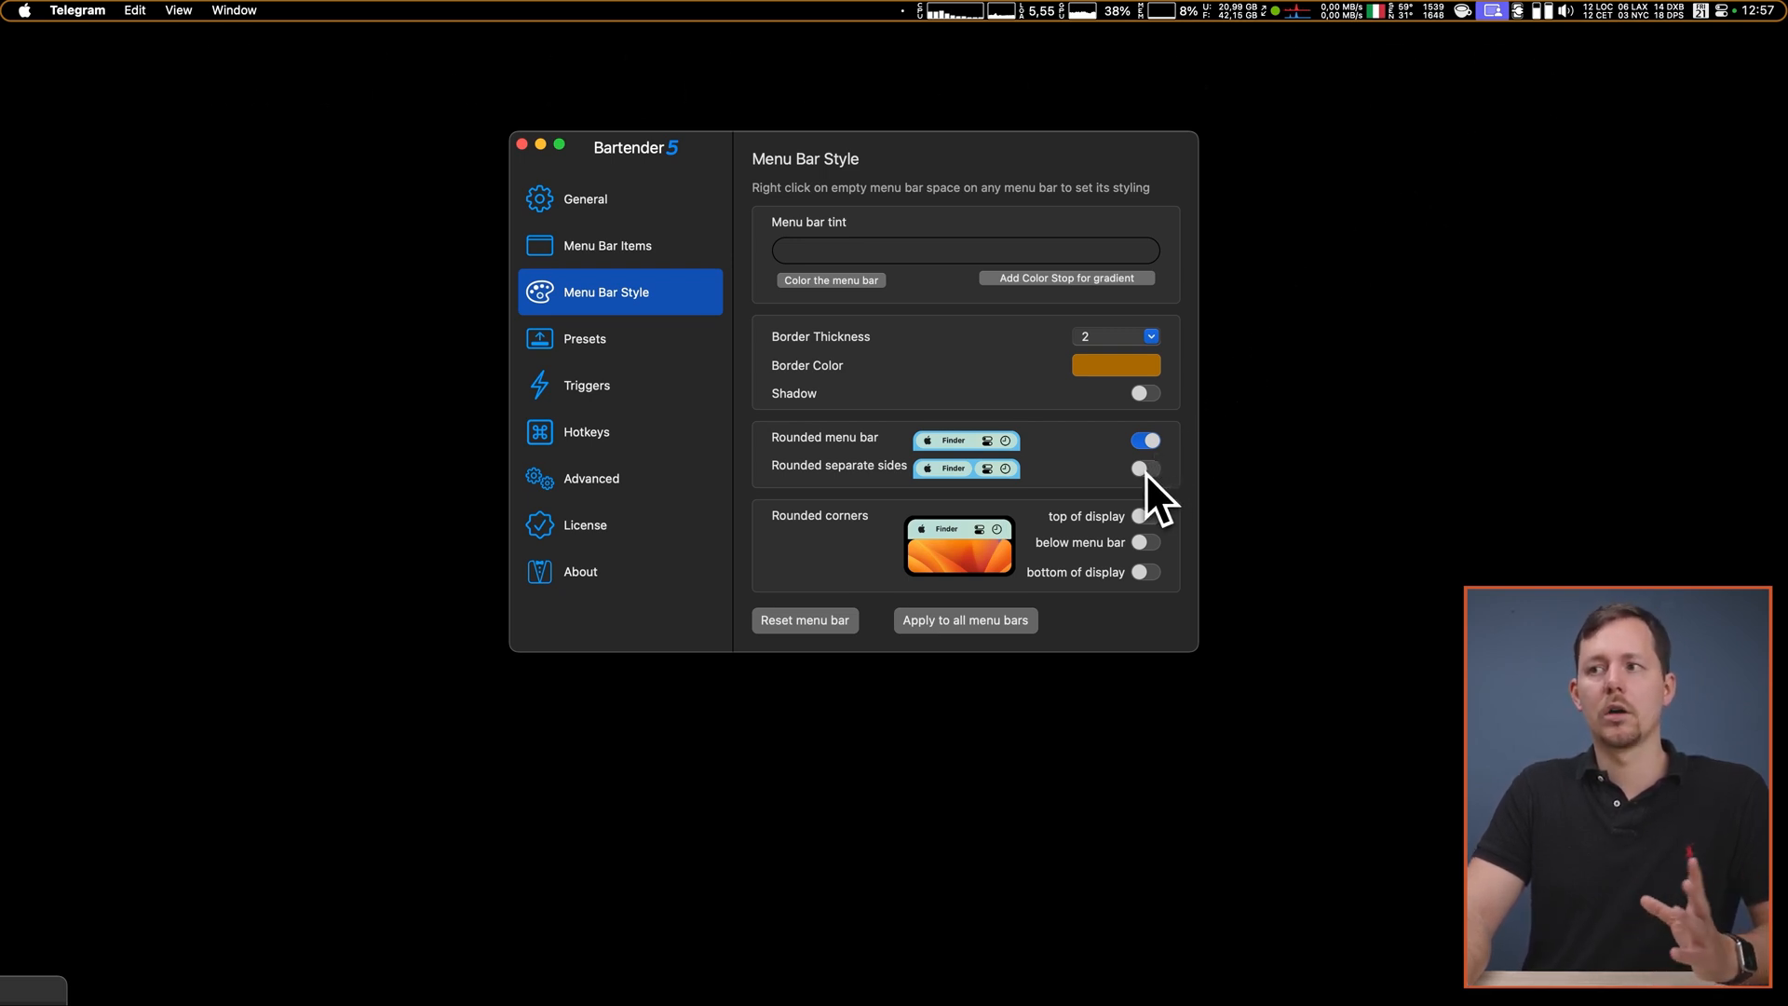
{"action": "left_click", "coordinate": [1146, 468]}
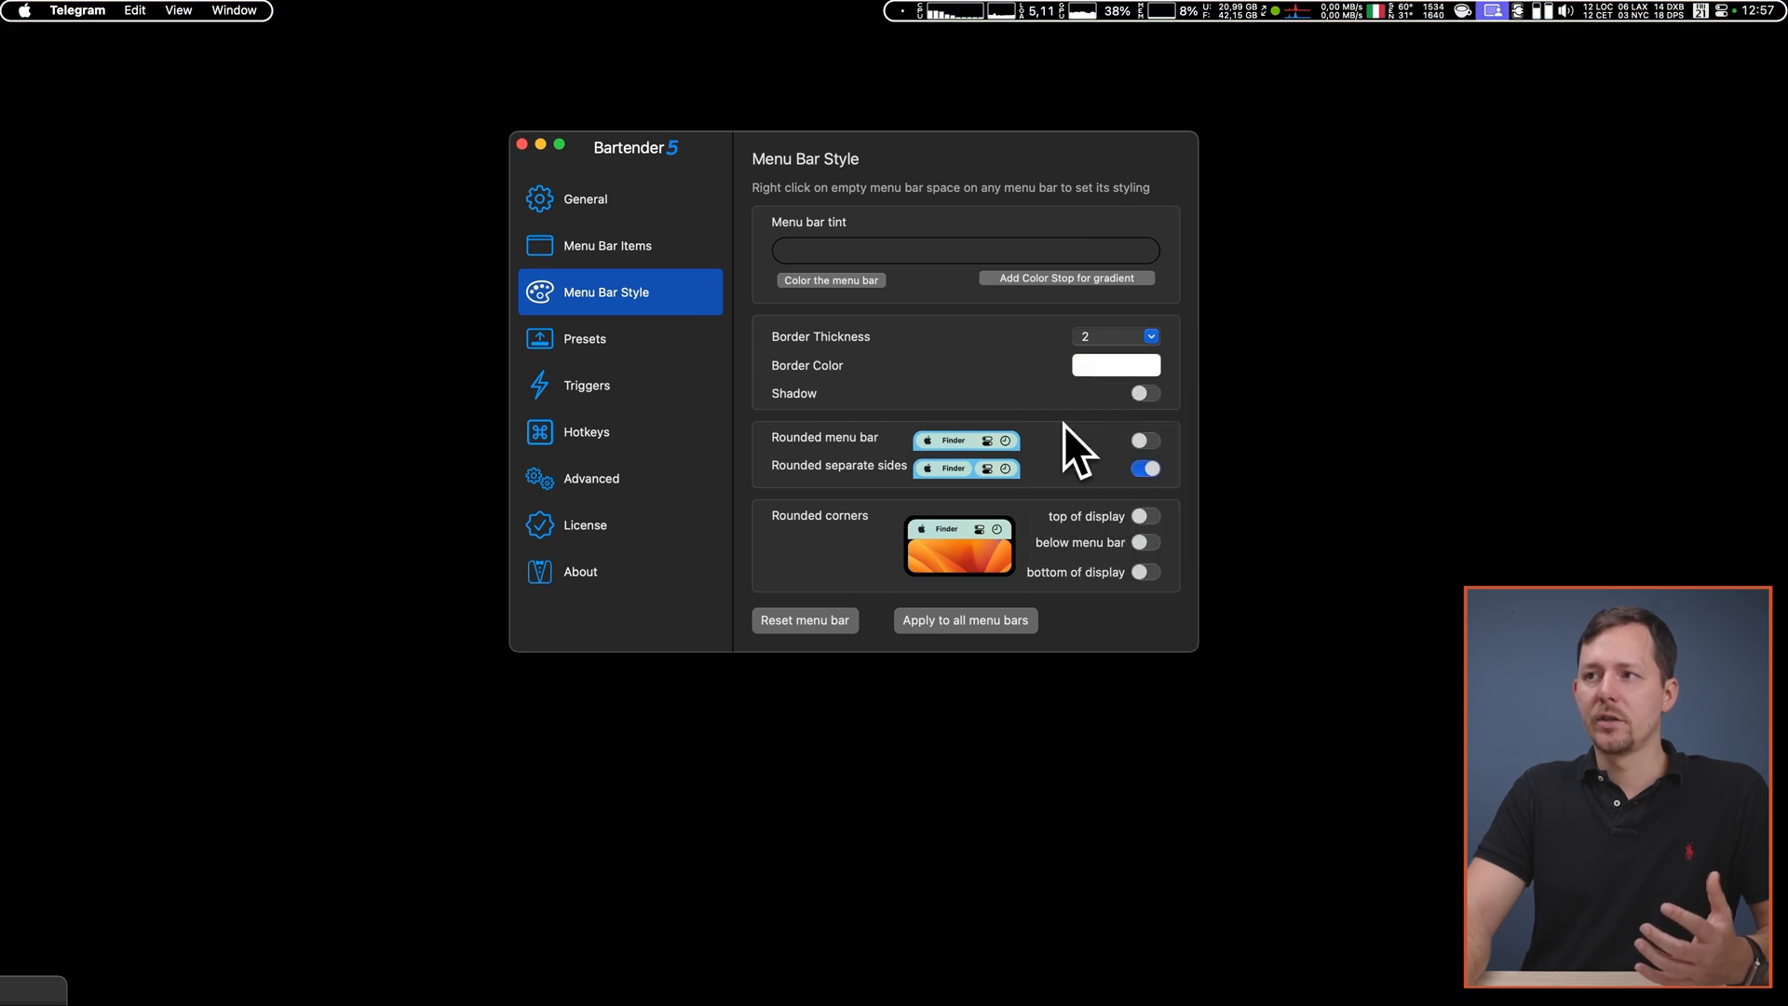
- Reduce the menu bar border thickness from 2 to 1
{"action": "left_click", "coordinate": [1116, 335]}
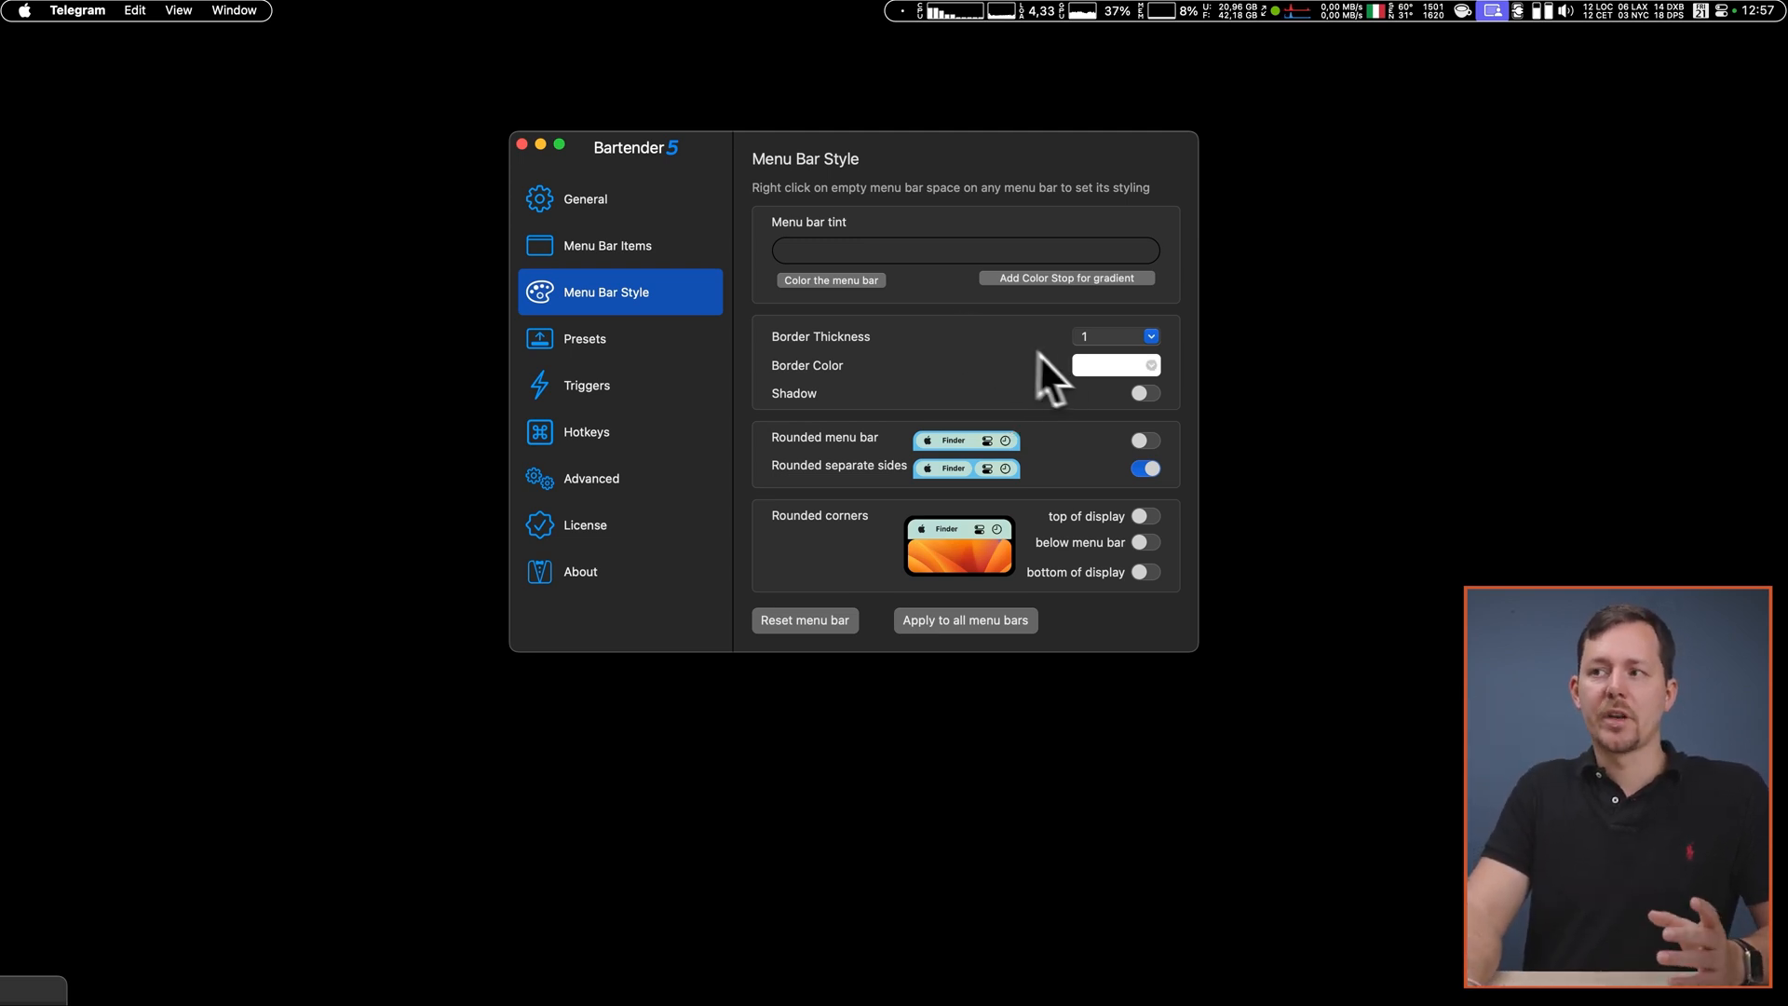
{"action": "left_click", "coordinate": [1149, 335]}
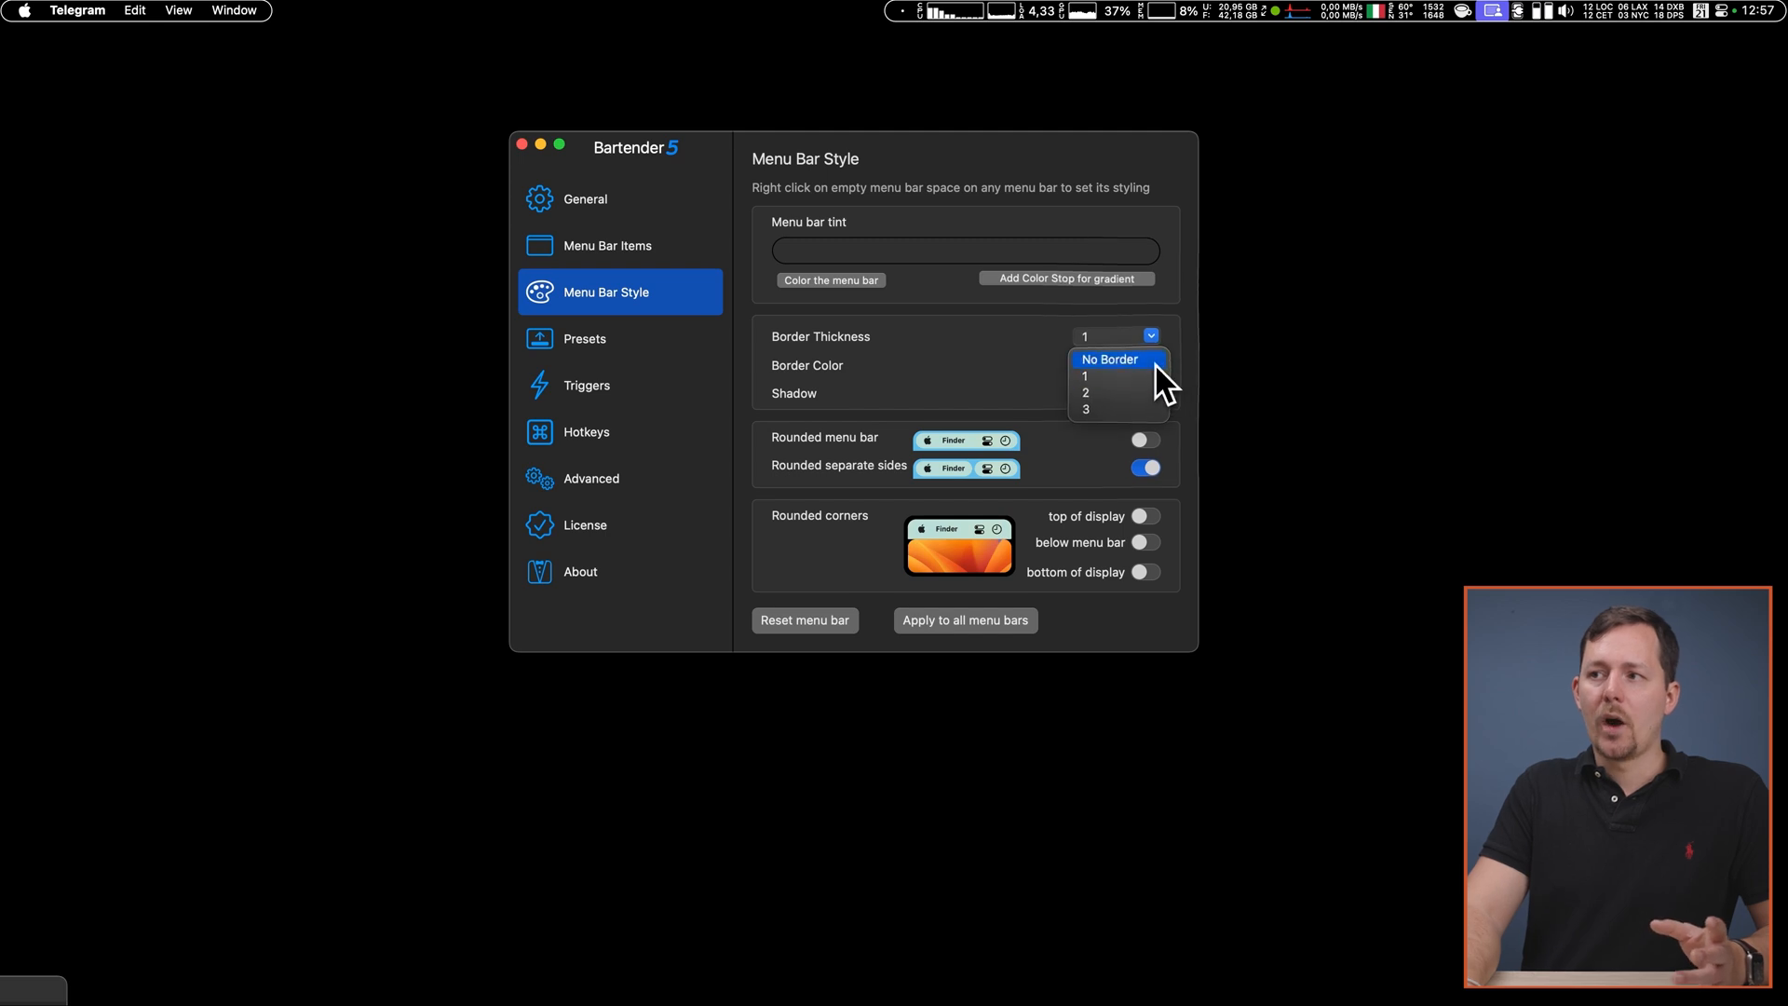
- Remove the border and tint the menu bar with a dark-to-red gradient, rounded separate sides off
{"action": "left_click", "coordinate": [1108, 358]}
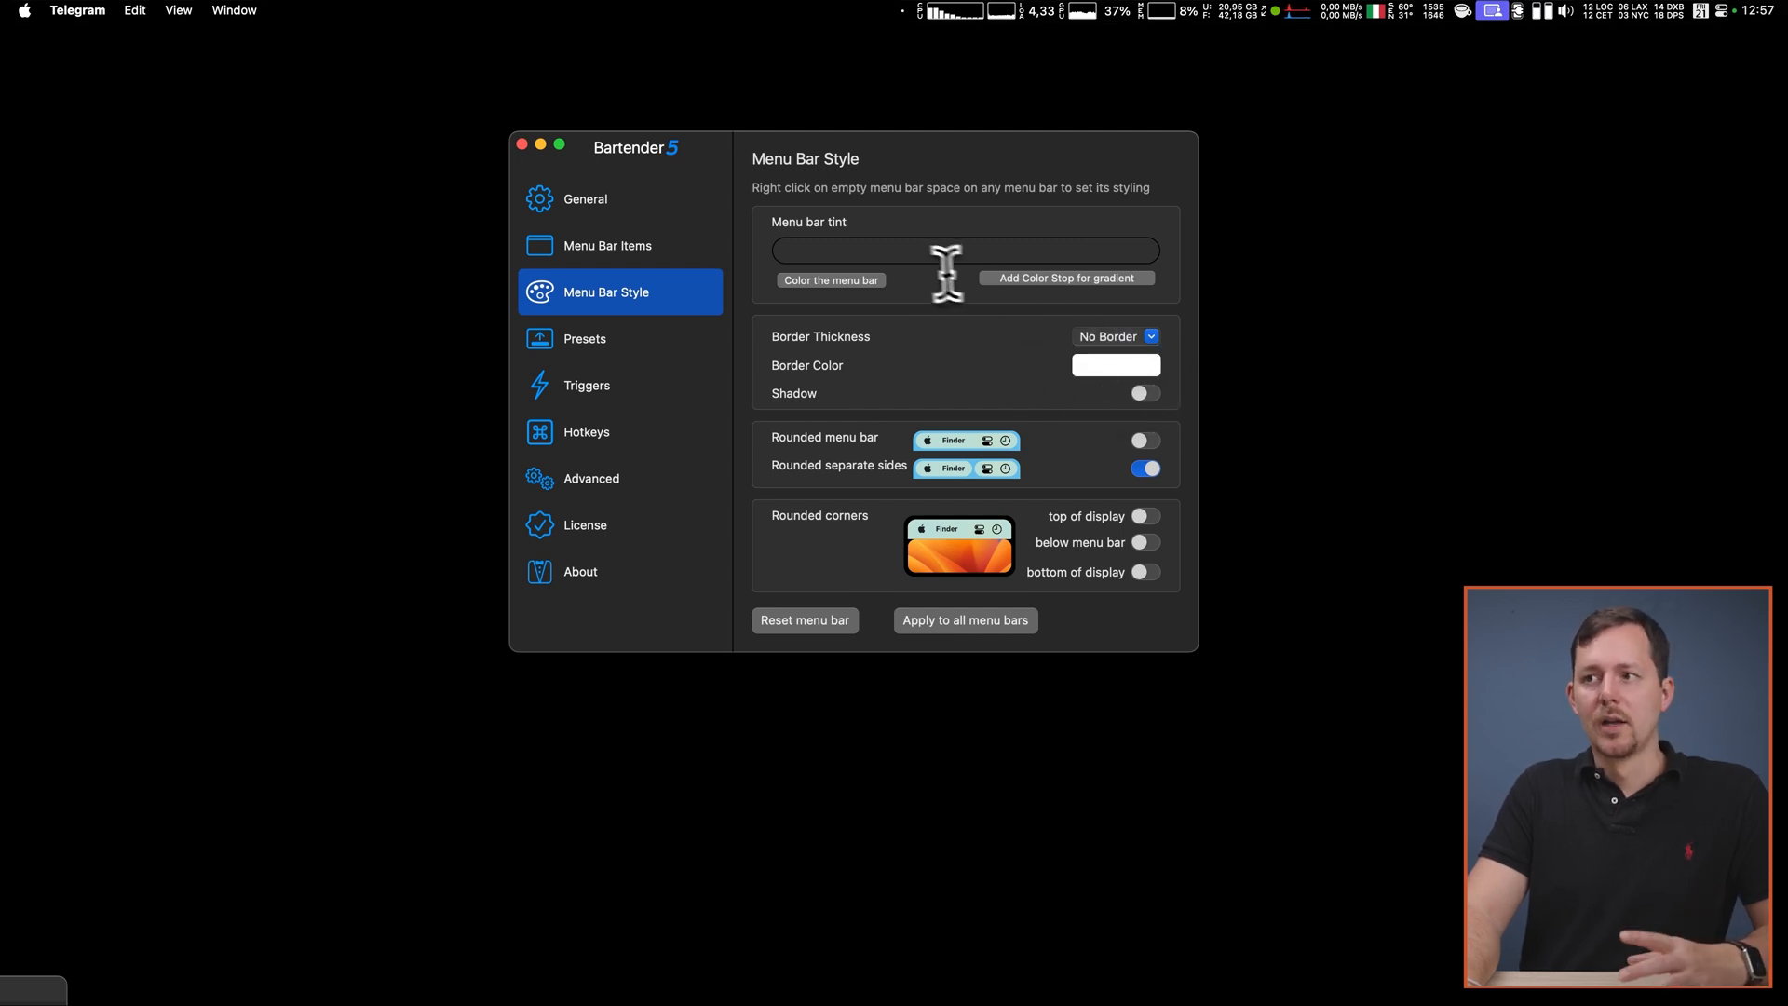
{"action": "left_click", "coordinate": [831, 280]}
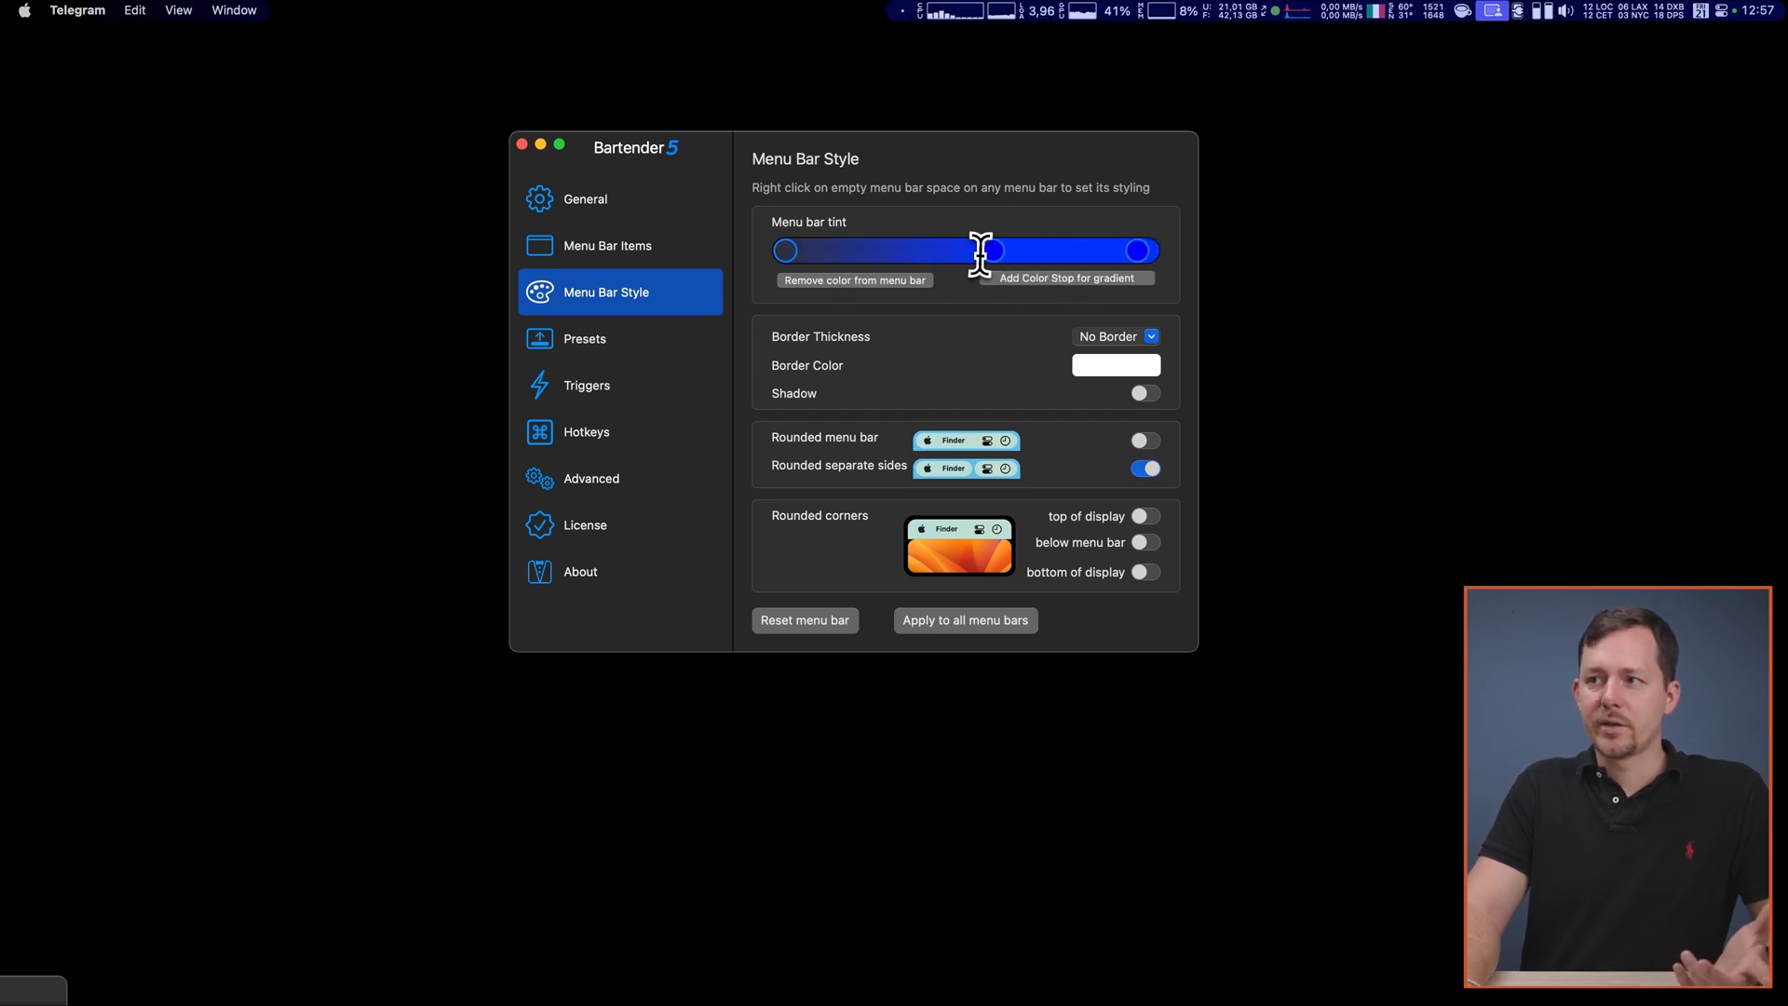
{"action": "left_click", "coordinate": [1146, 466]}
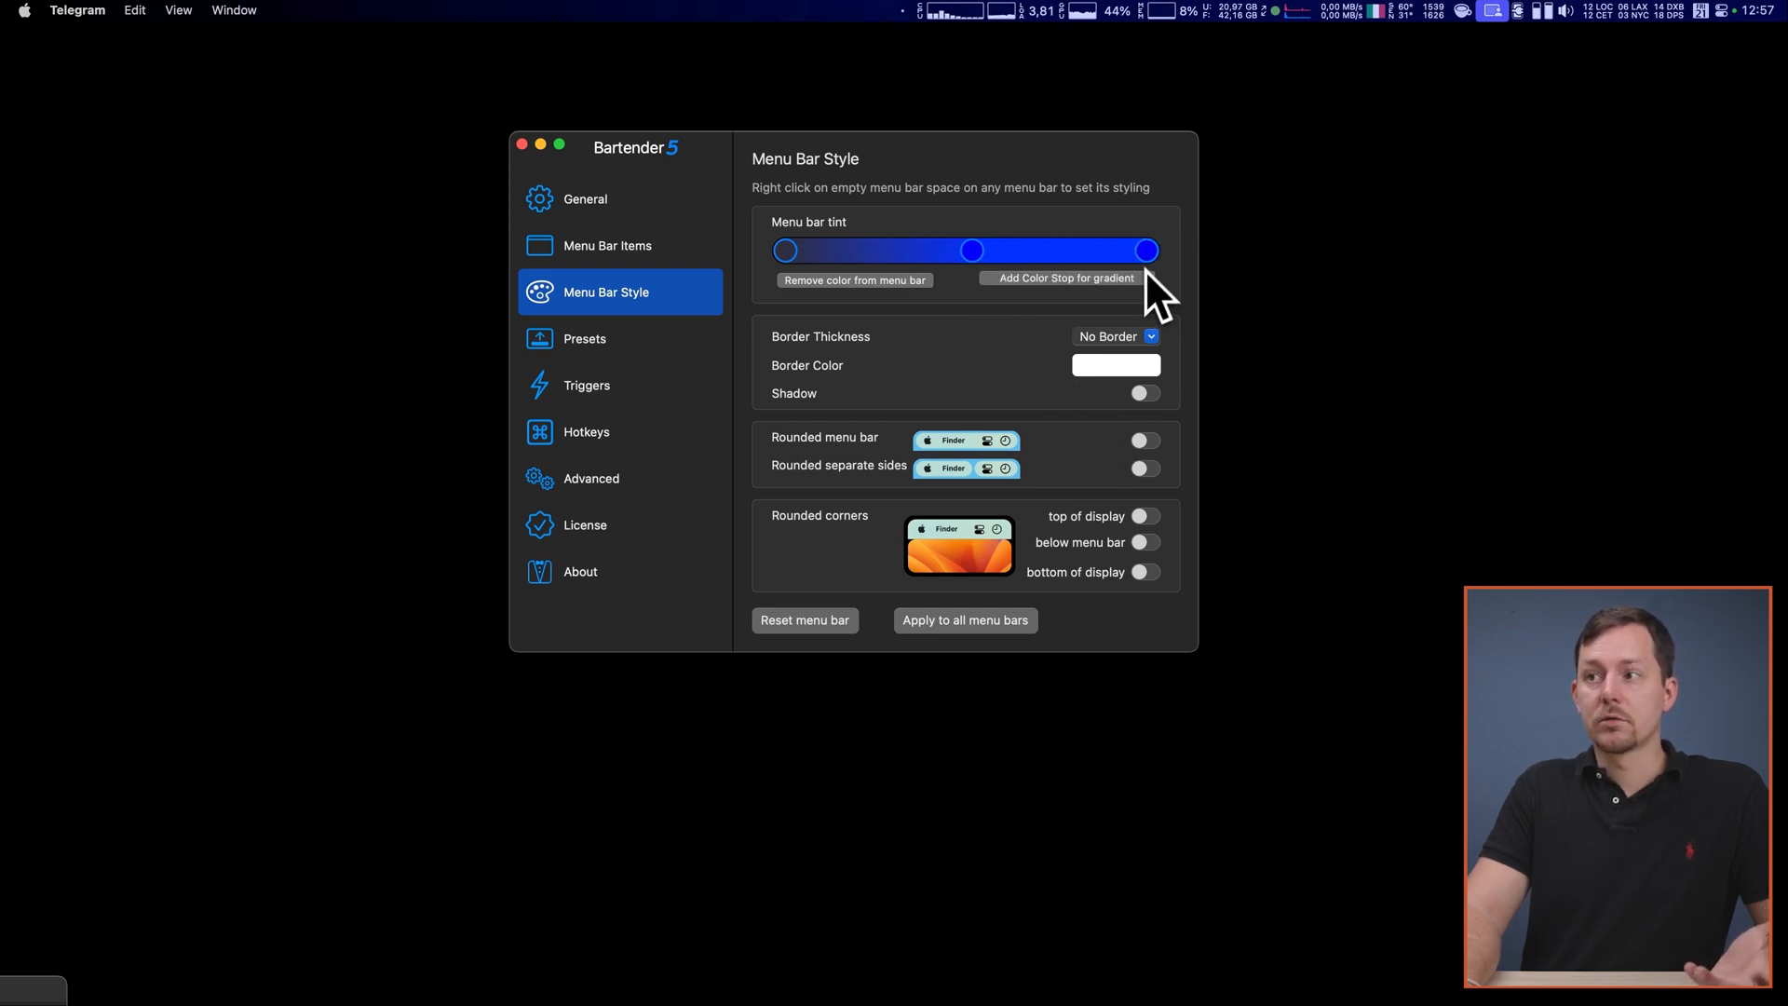
{"action": "left_click", "coordinate": [1114, 363]}
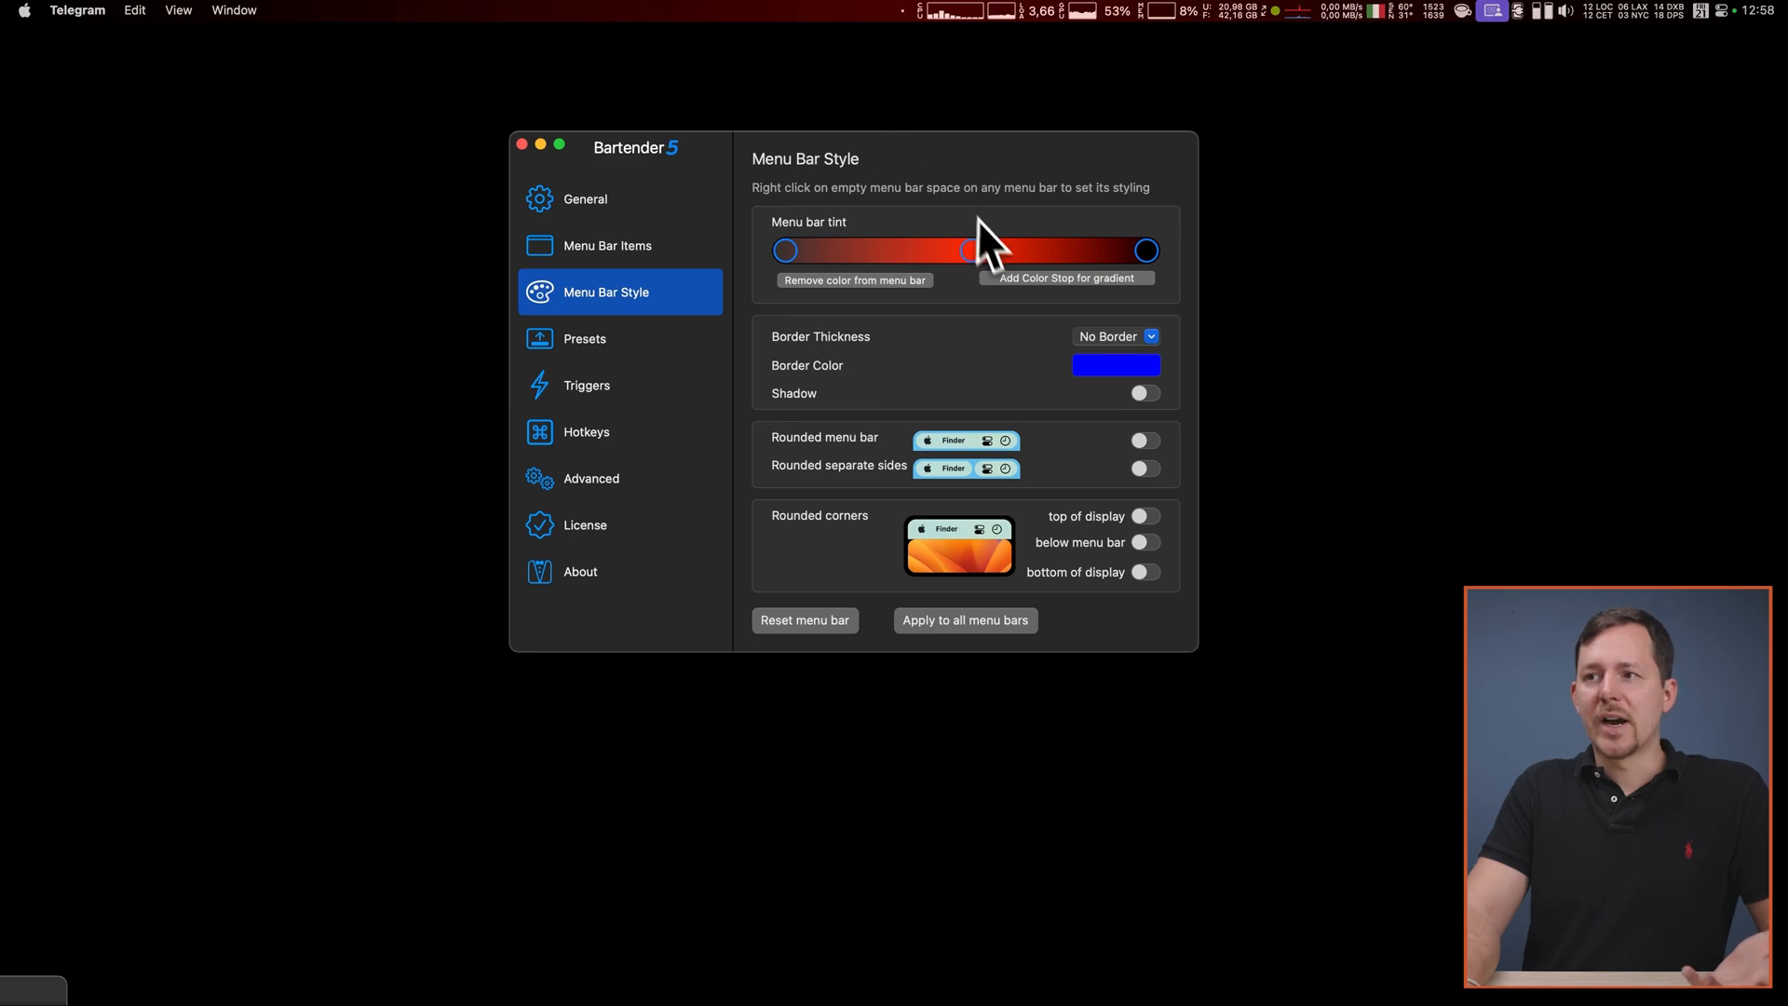
{"action": "left_click", "coordinate": [586, 384]}
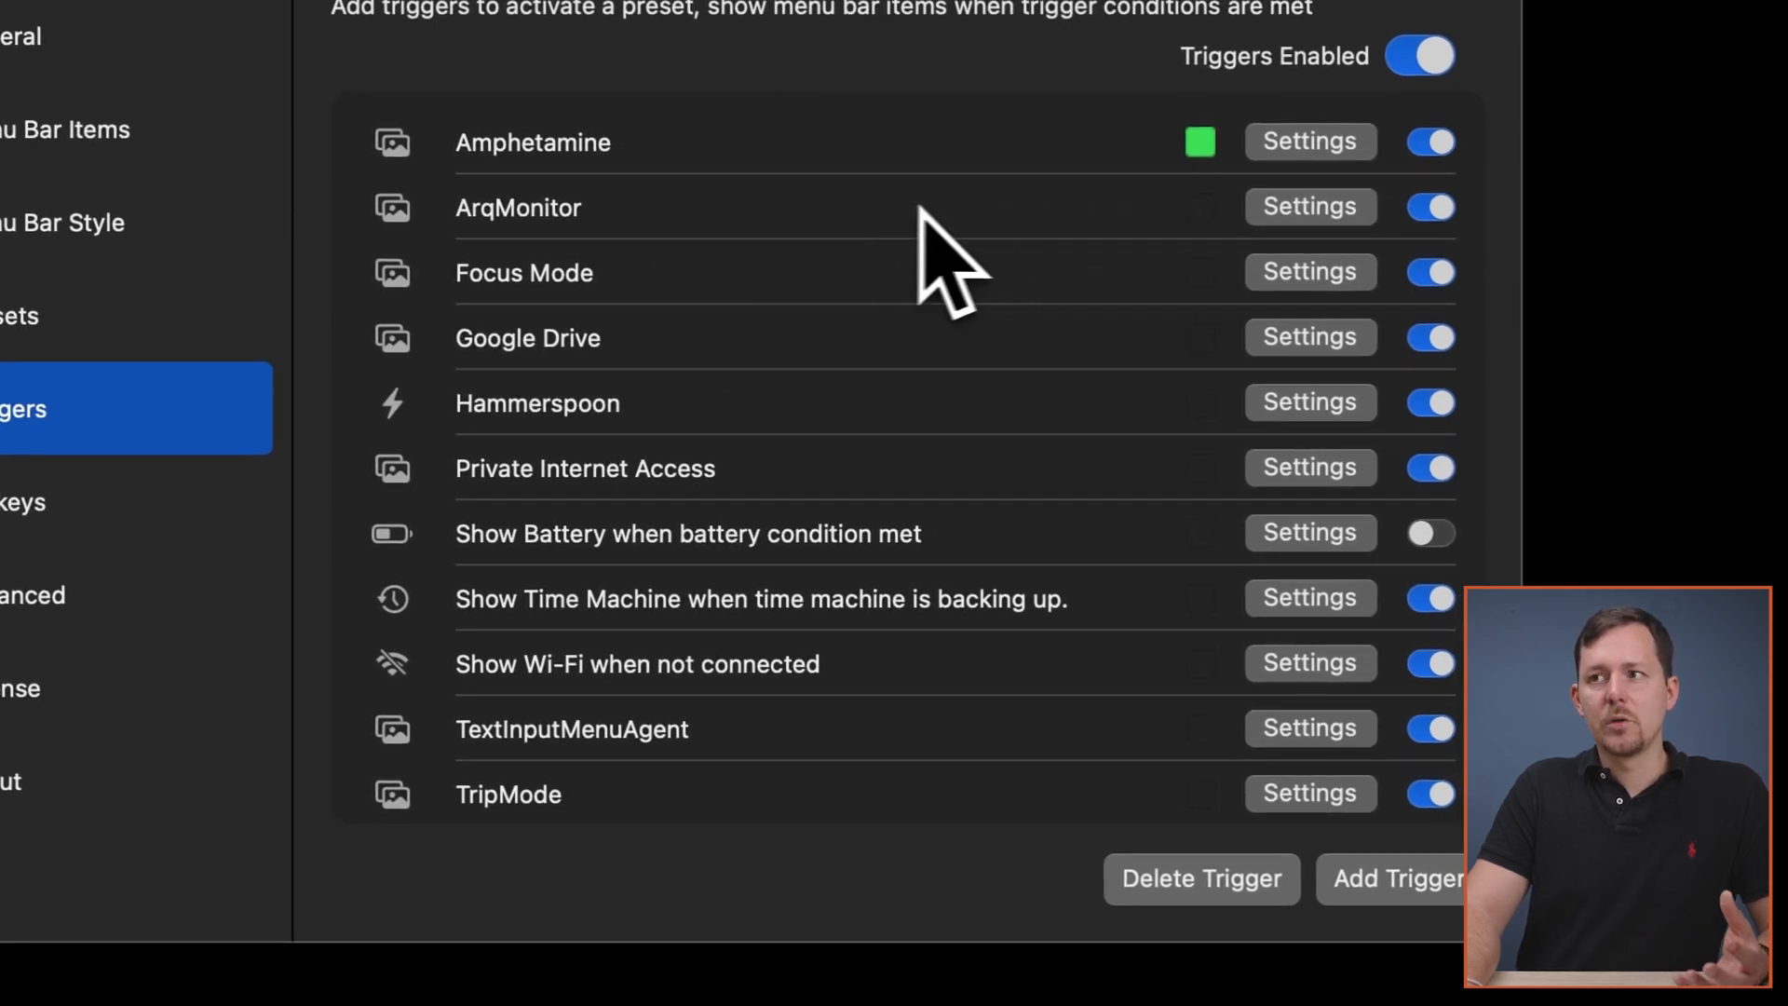
{"action": "mouse_move", "coordinate": [998, 269]}
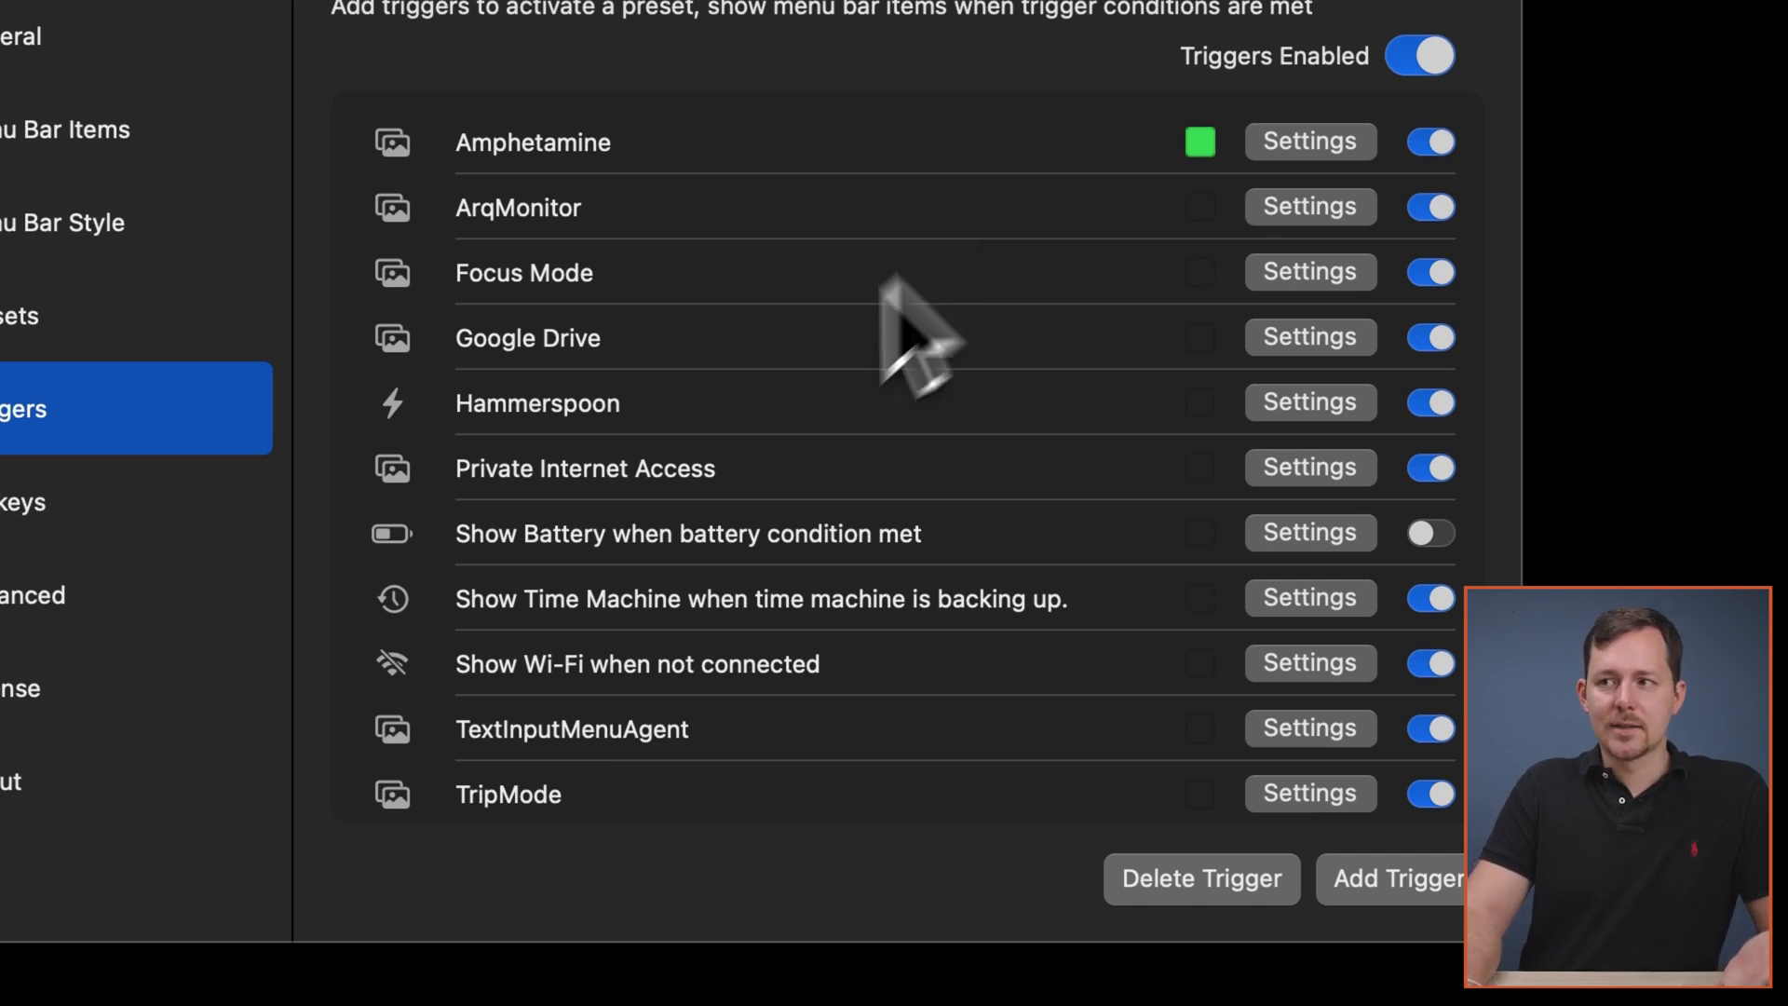
{"action": "mouse_move", "coordinate": [559, 752]}
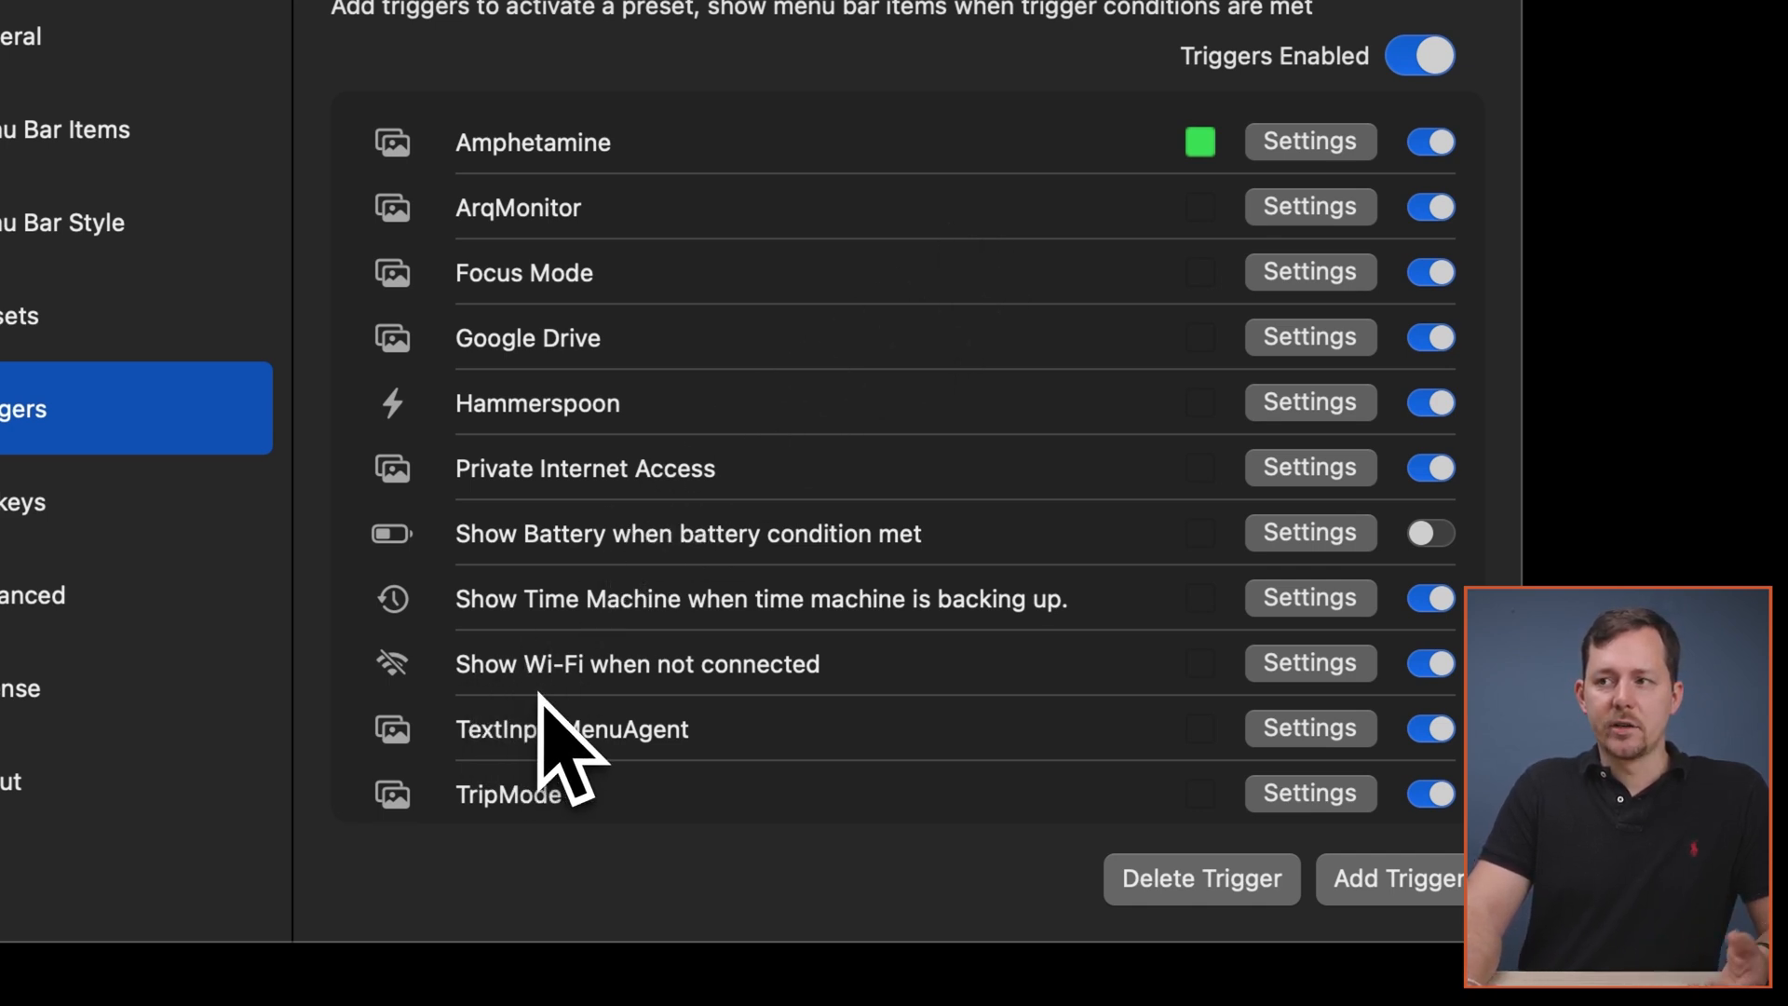
{"action": "mouse_move", "coordinate": [741, 730]}
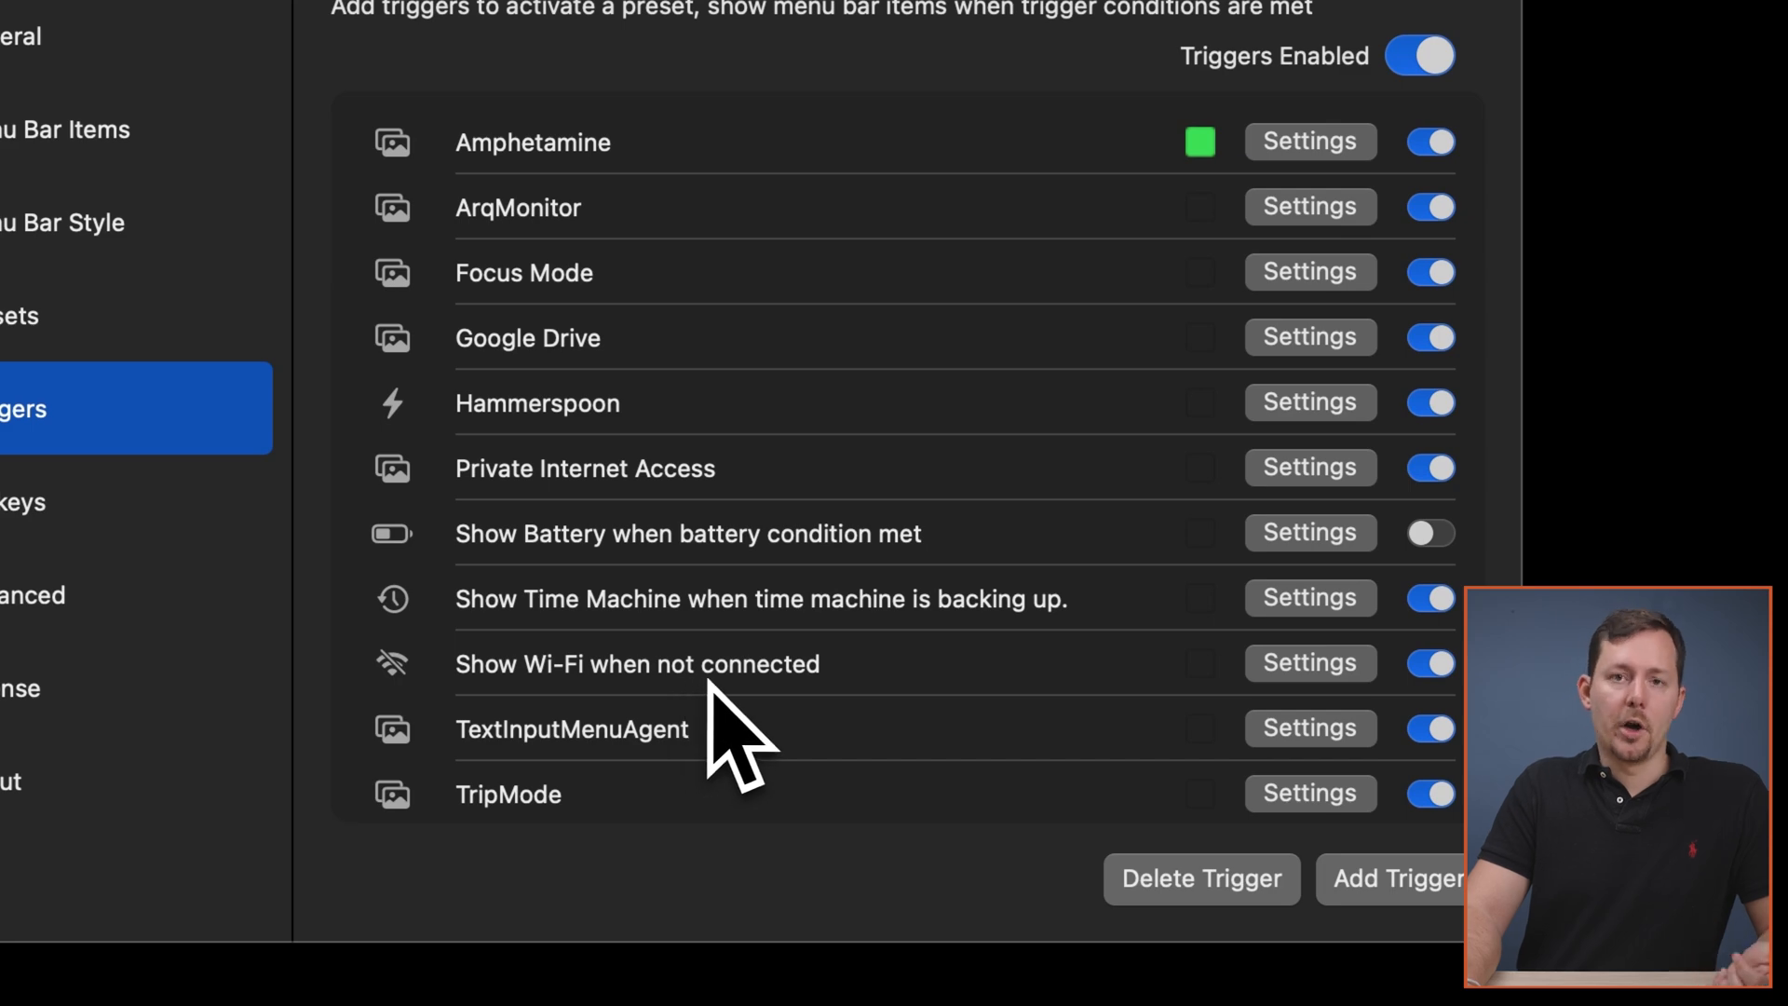
- Activate the Show Wi-Fi when not connected trigger and check the revealed Wi-Fi item
{"action": "left_click", "coordinate": [1396, 878]}
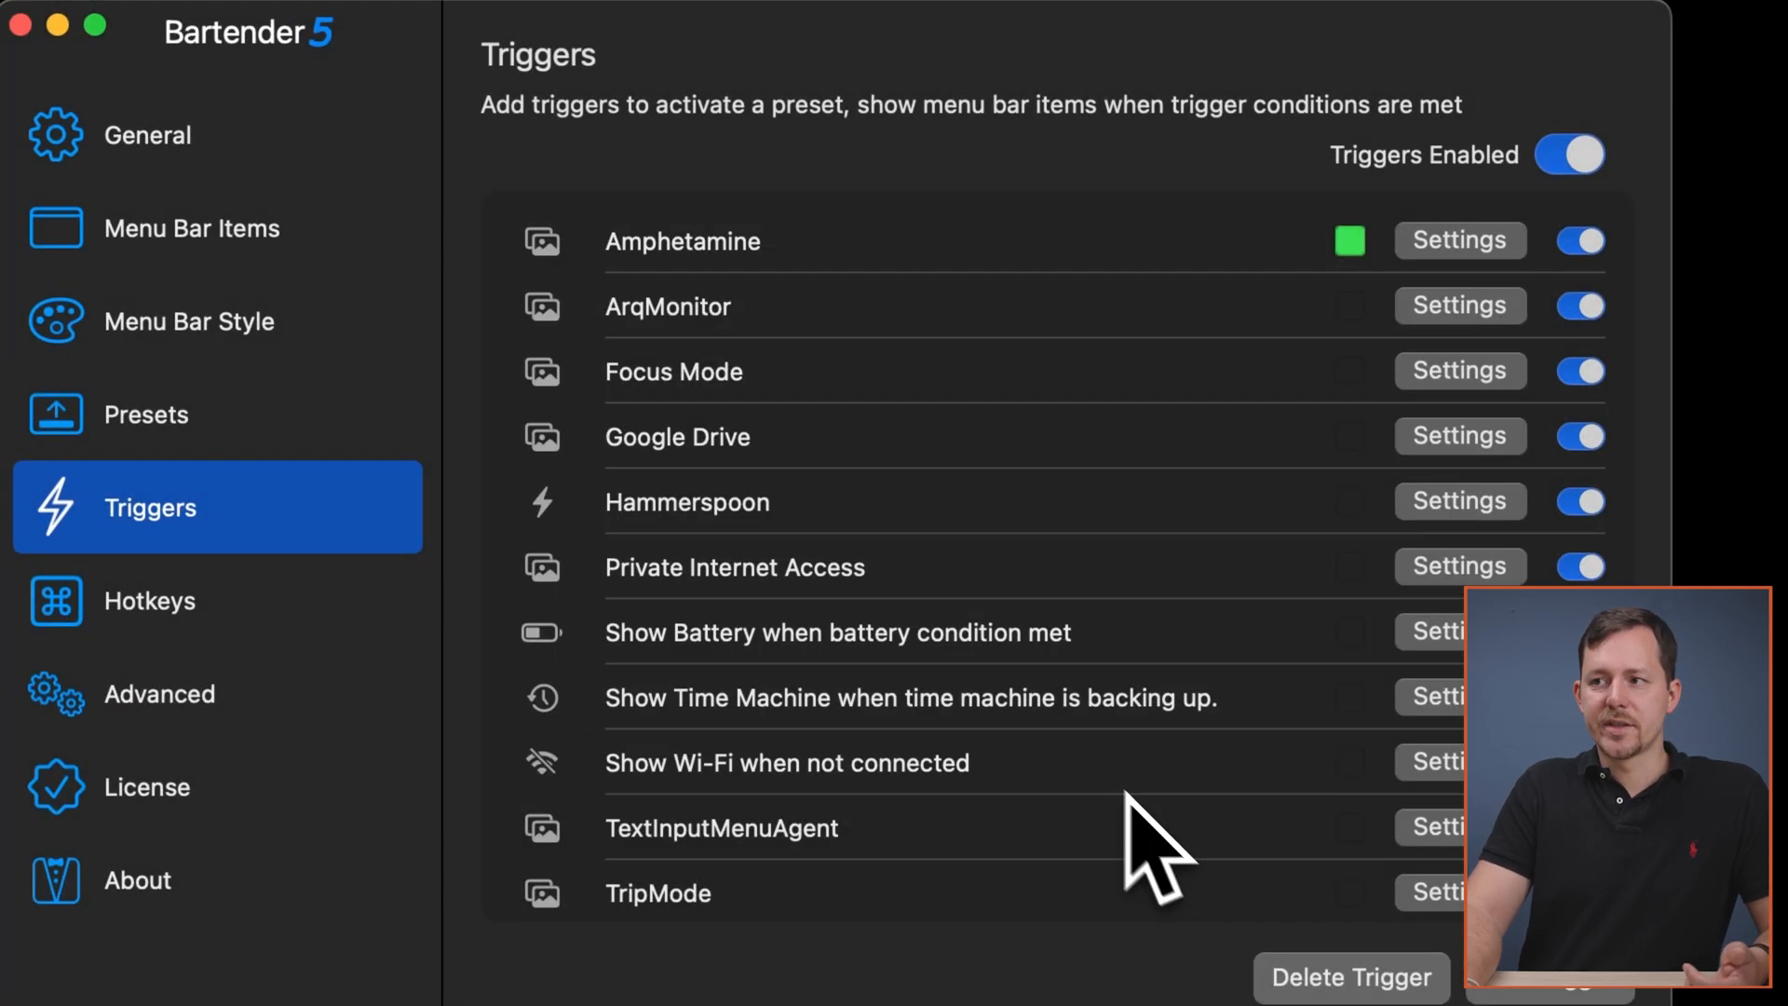
{"action": "left_click", "coordinate": [1459, 760]}
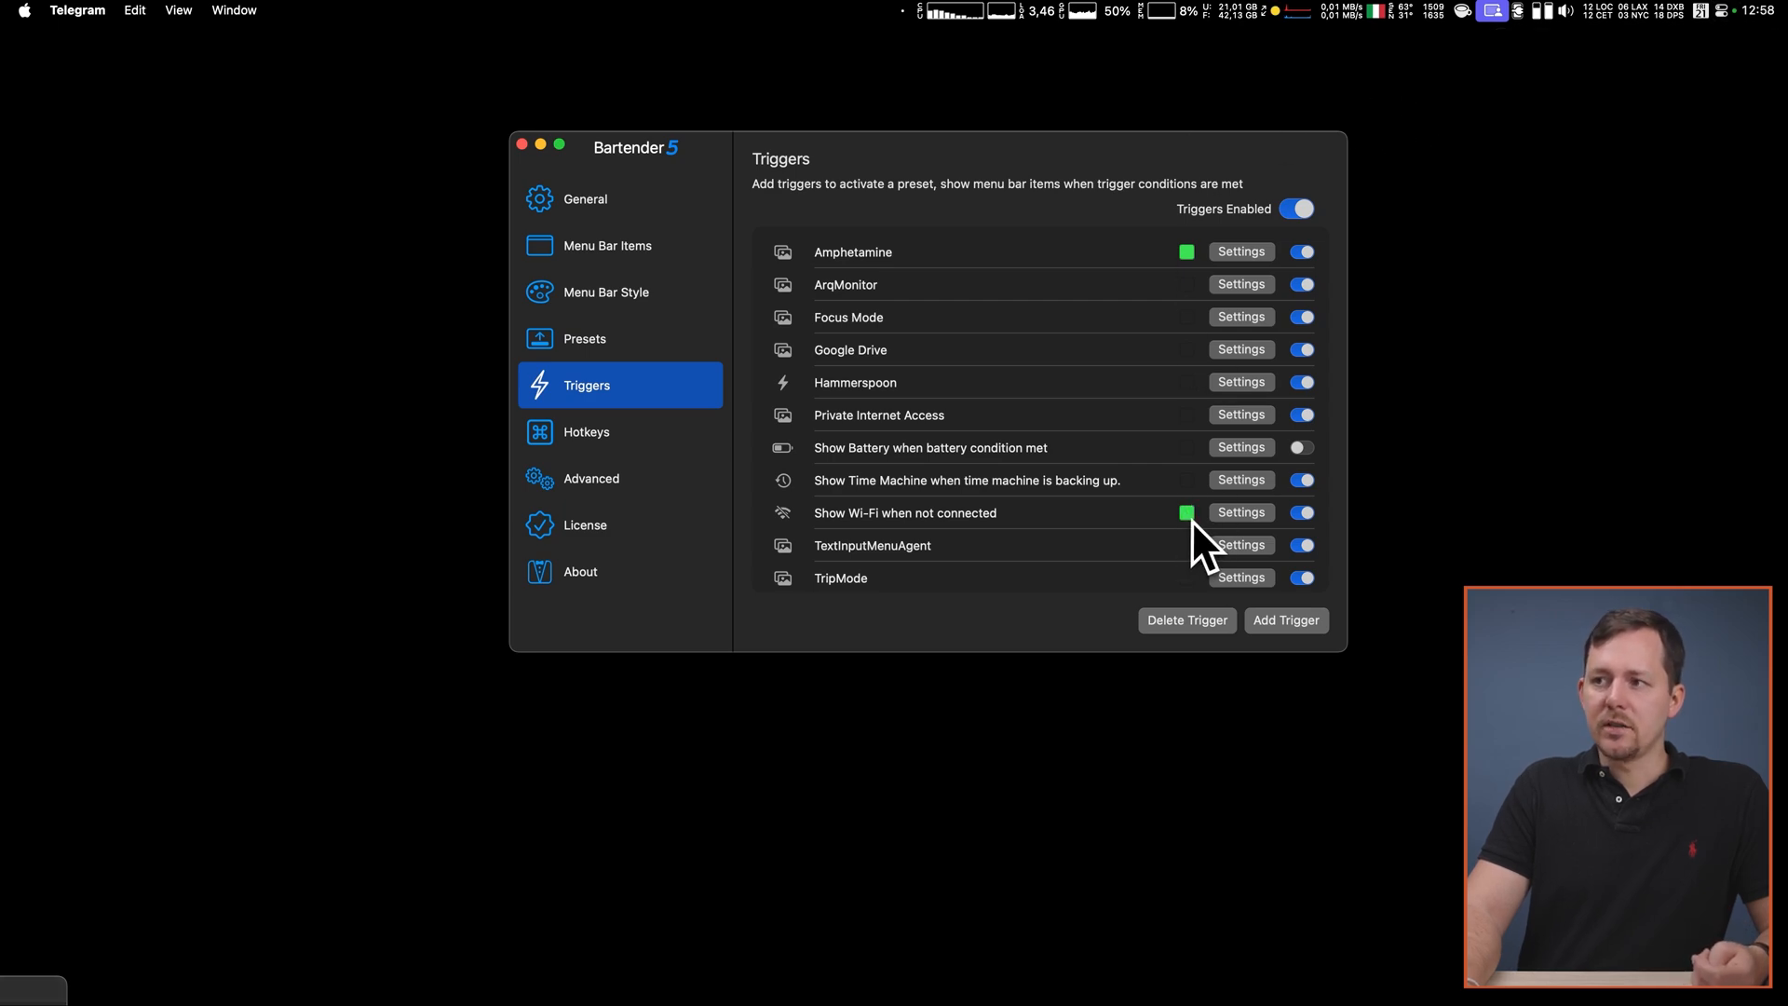
{"action": "mouse_move", "coordinate": [924, 149]}
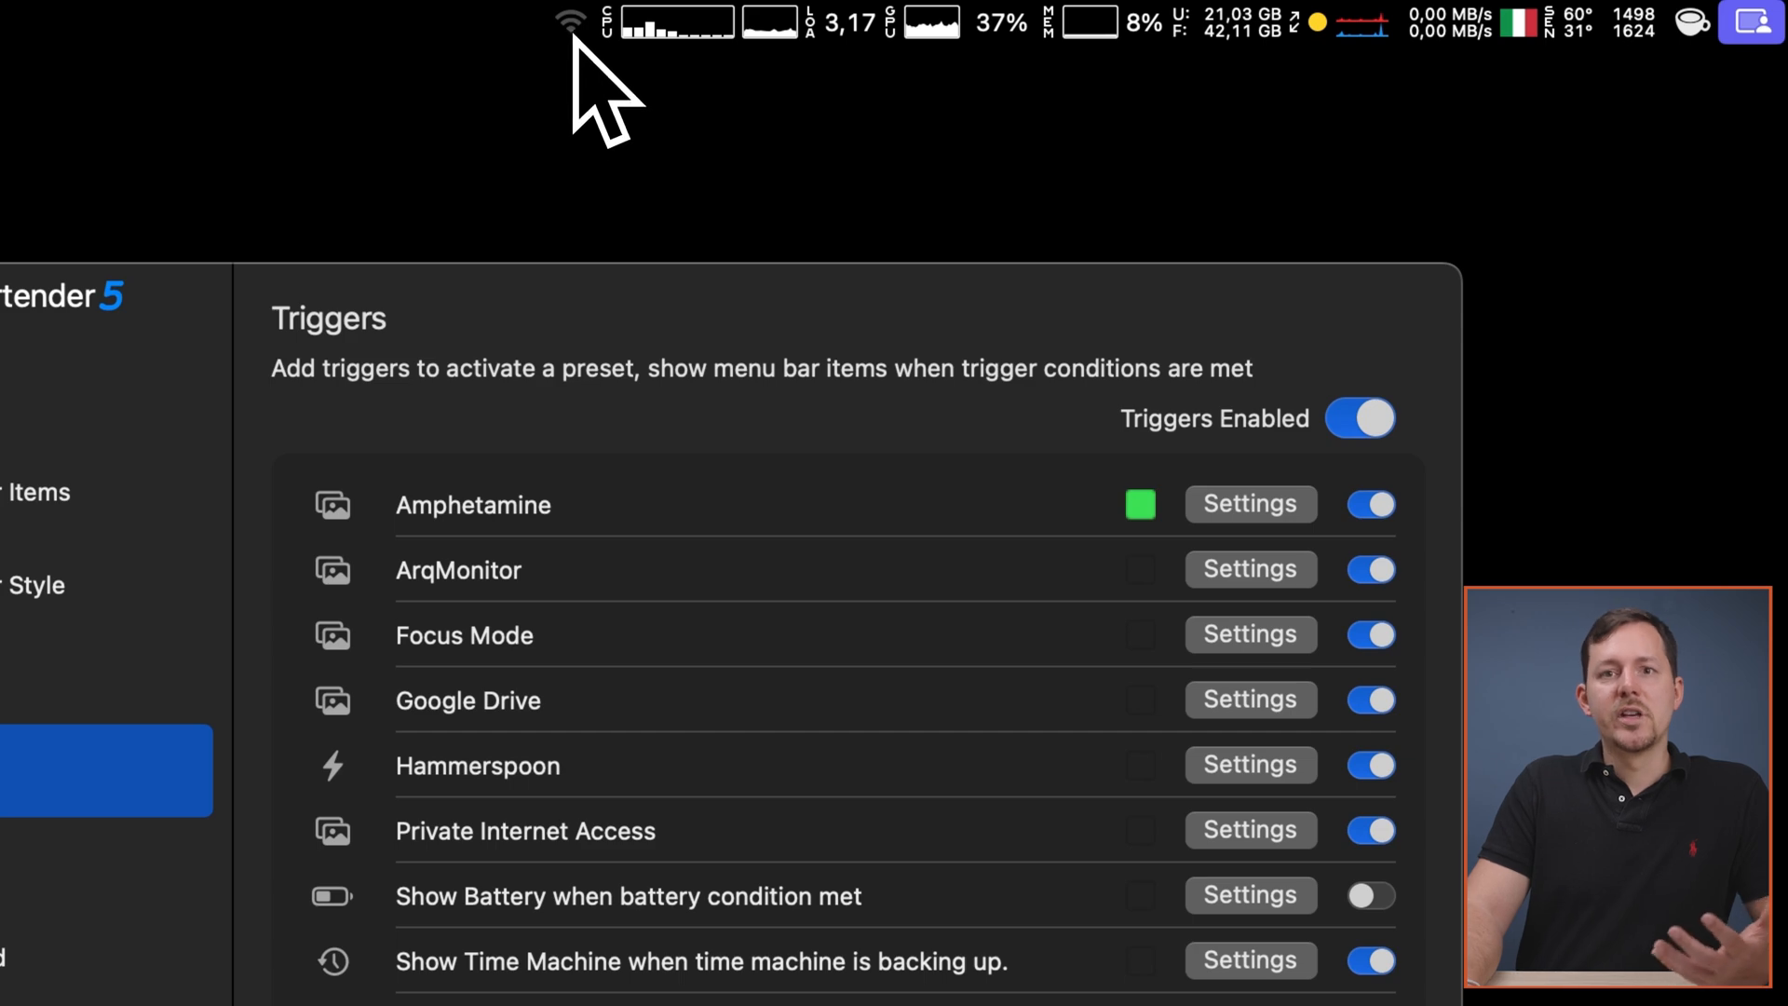
{"action": "left_click", "coordinate": [570, 21]}
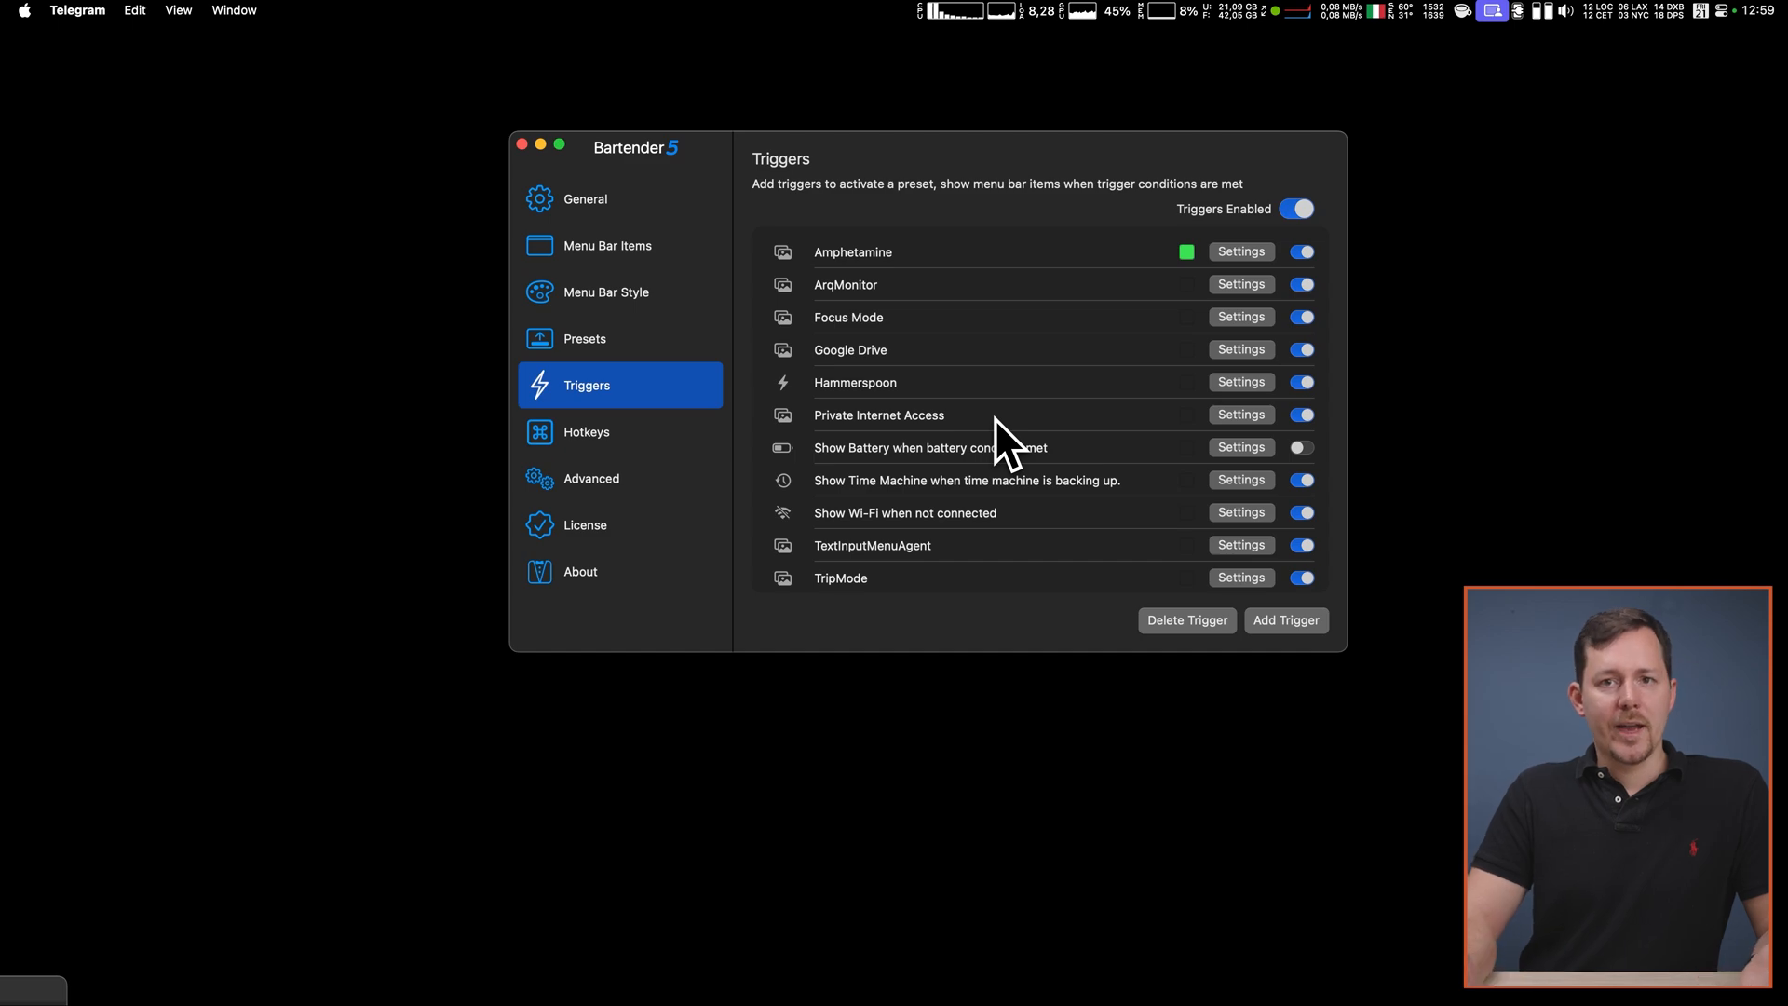
- Reveal the hidden items, check Google Drive's sync activity and close its panel
{"action": "left_click", "coordinate": [1241, 349]}
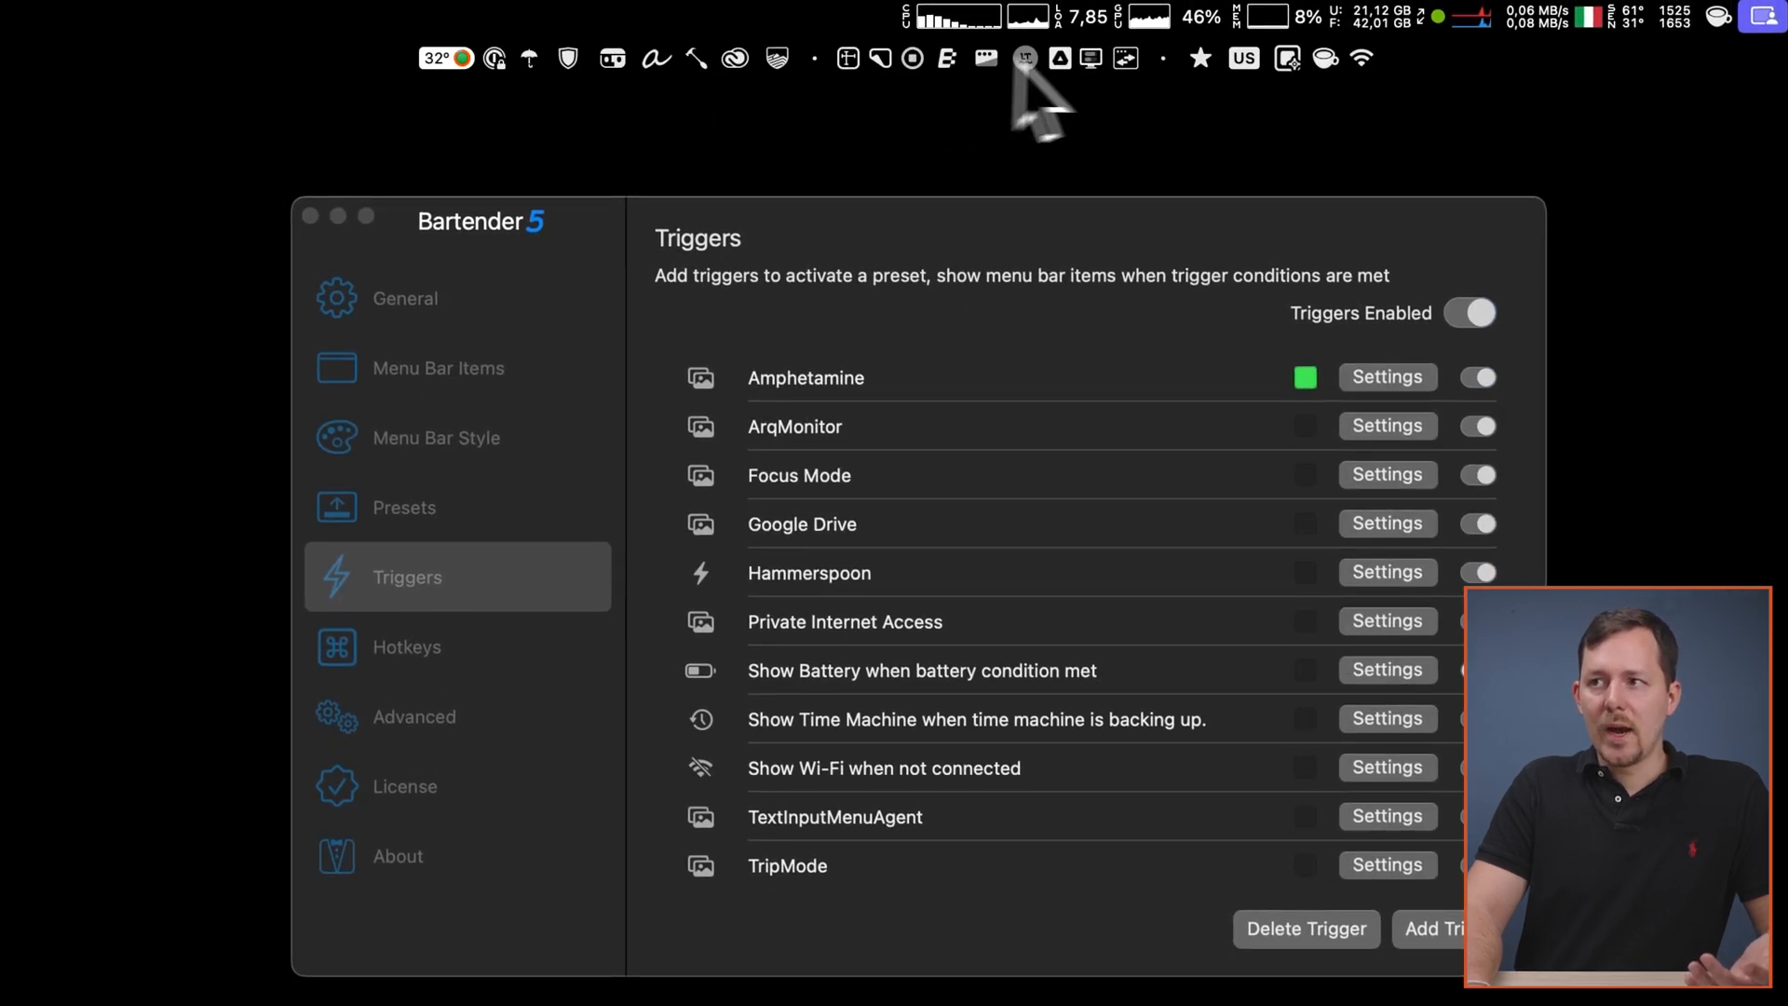
{"action": "mouse_move", "coordinate": [1073, 97]}
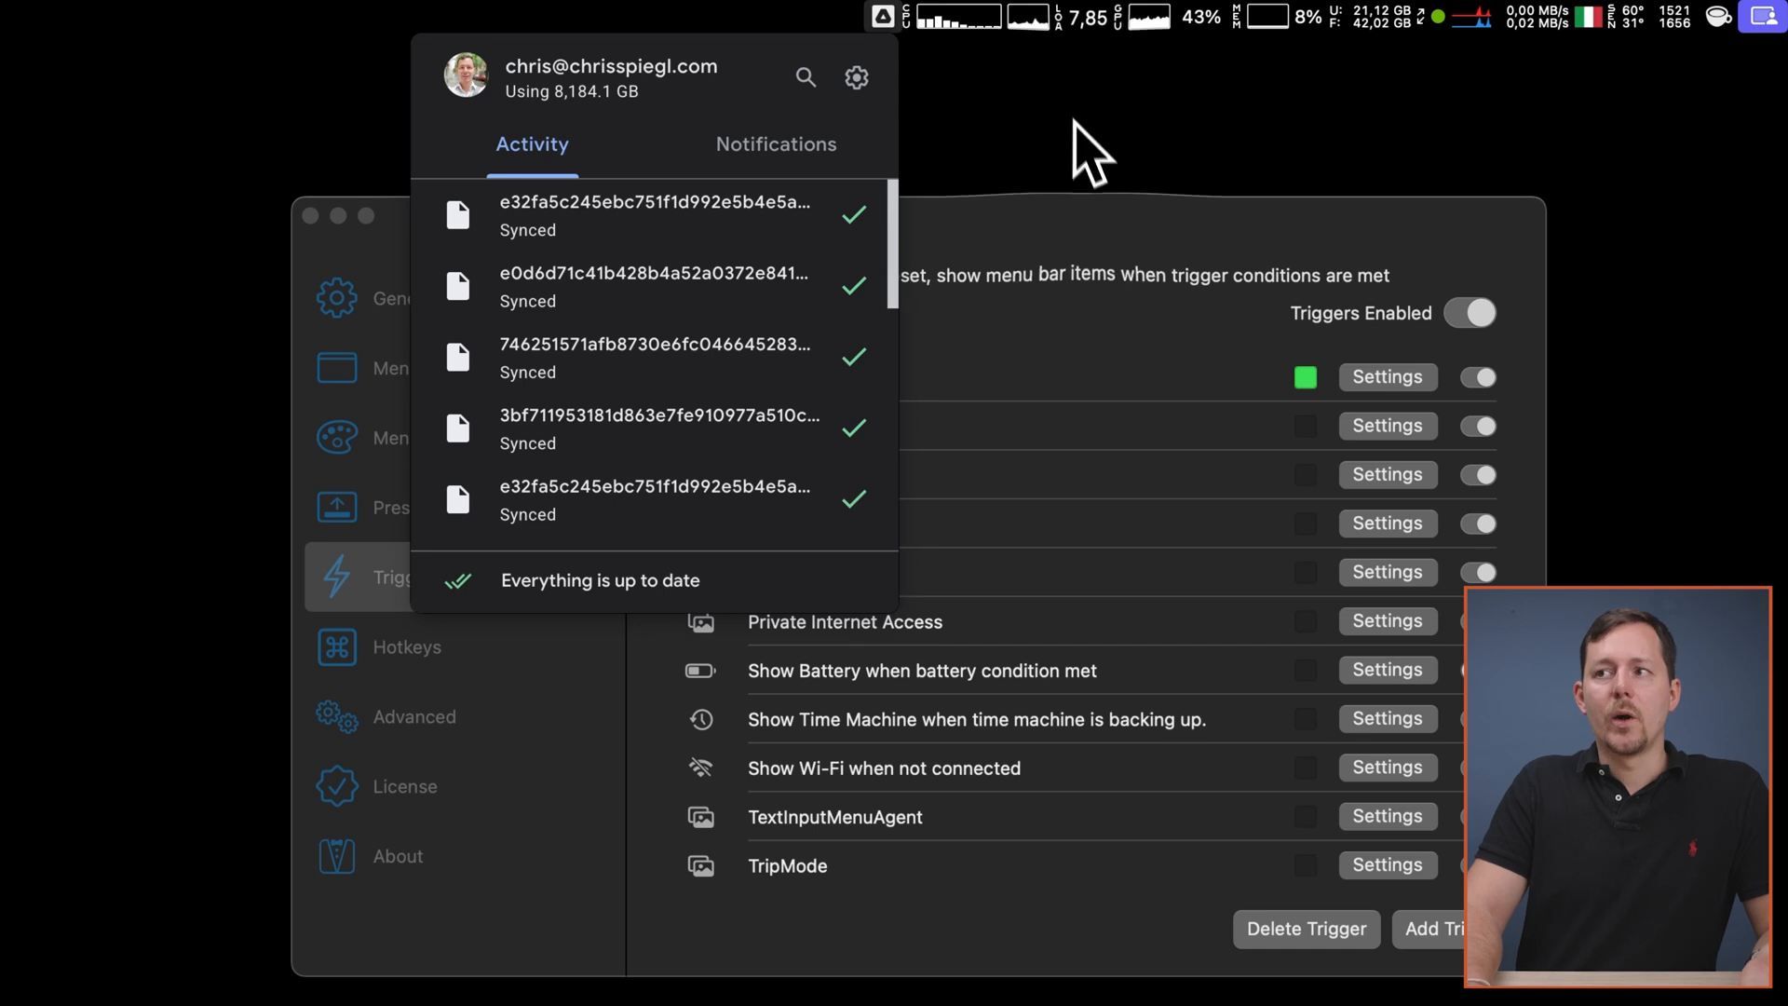
{"action": "left_click", "coordinate": [881, 17]}
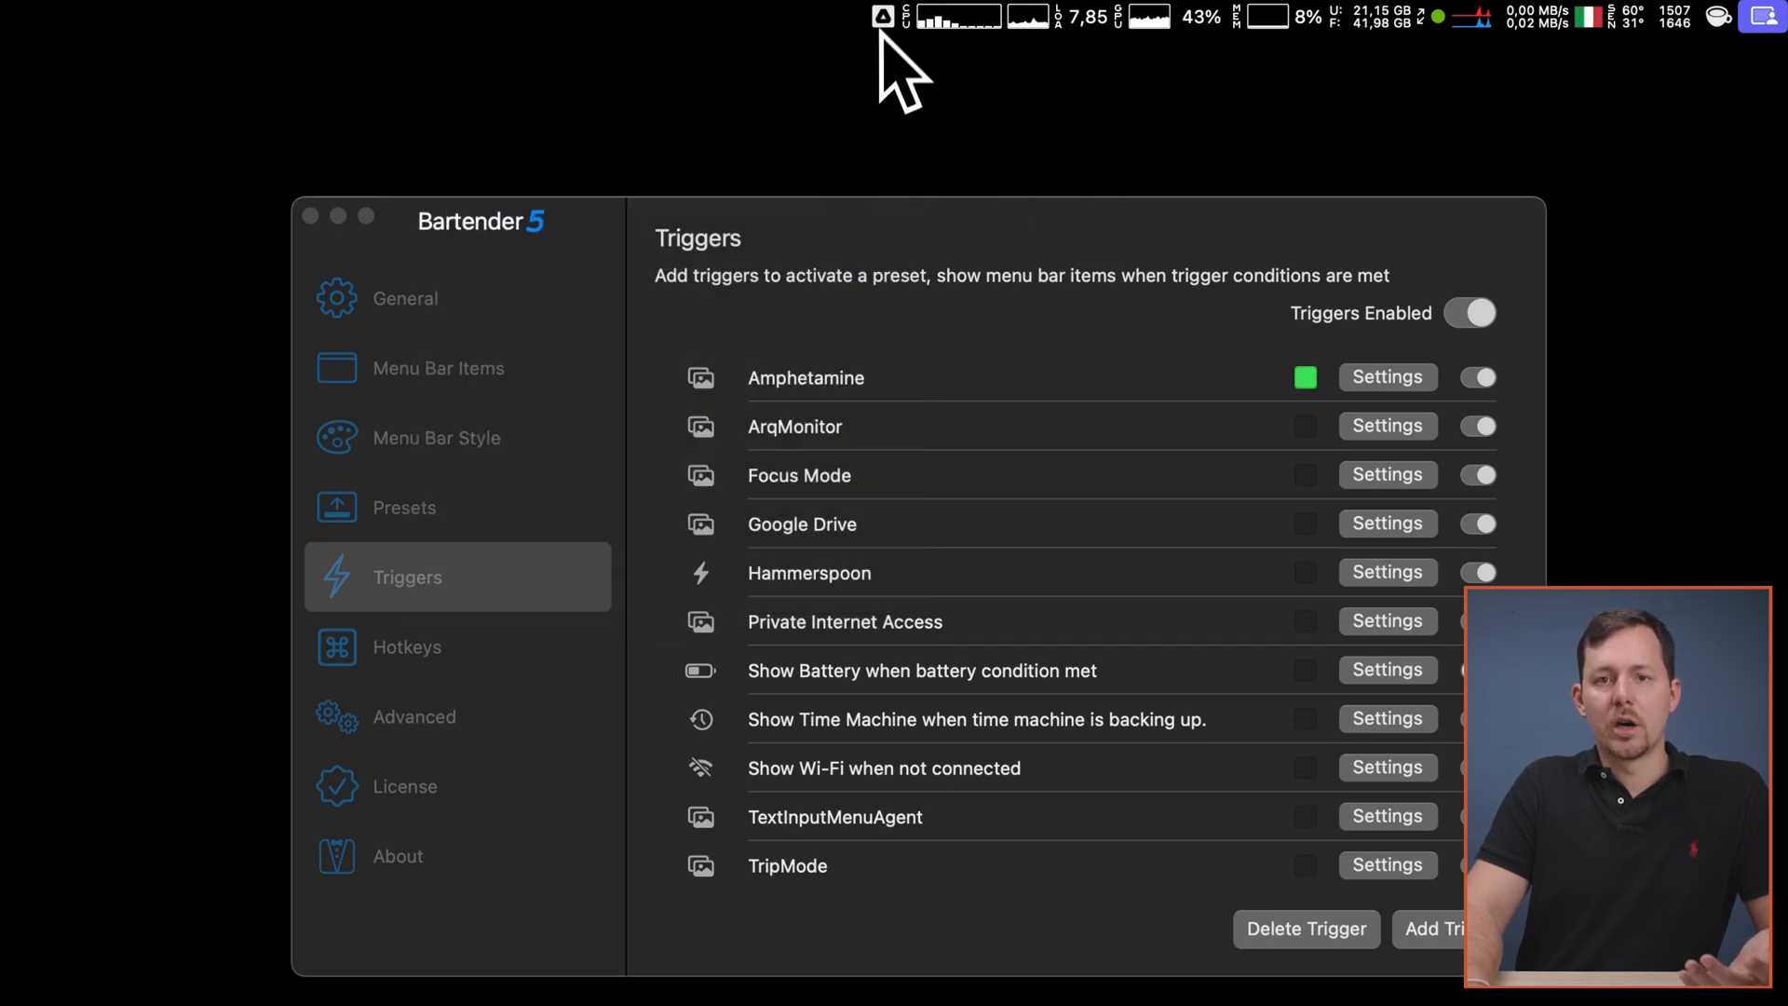
{"action": "mouse_move", "coordinate": [907, 166]}
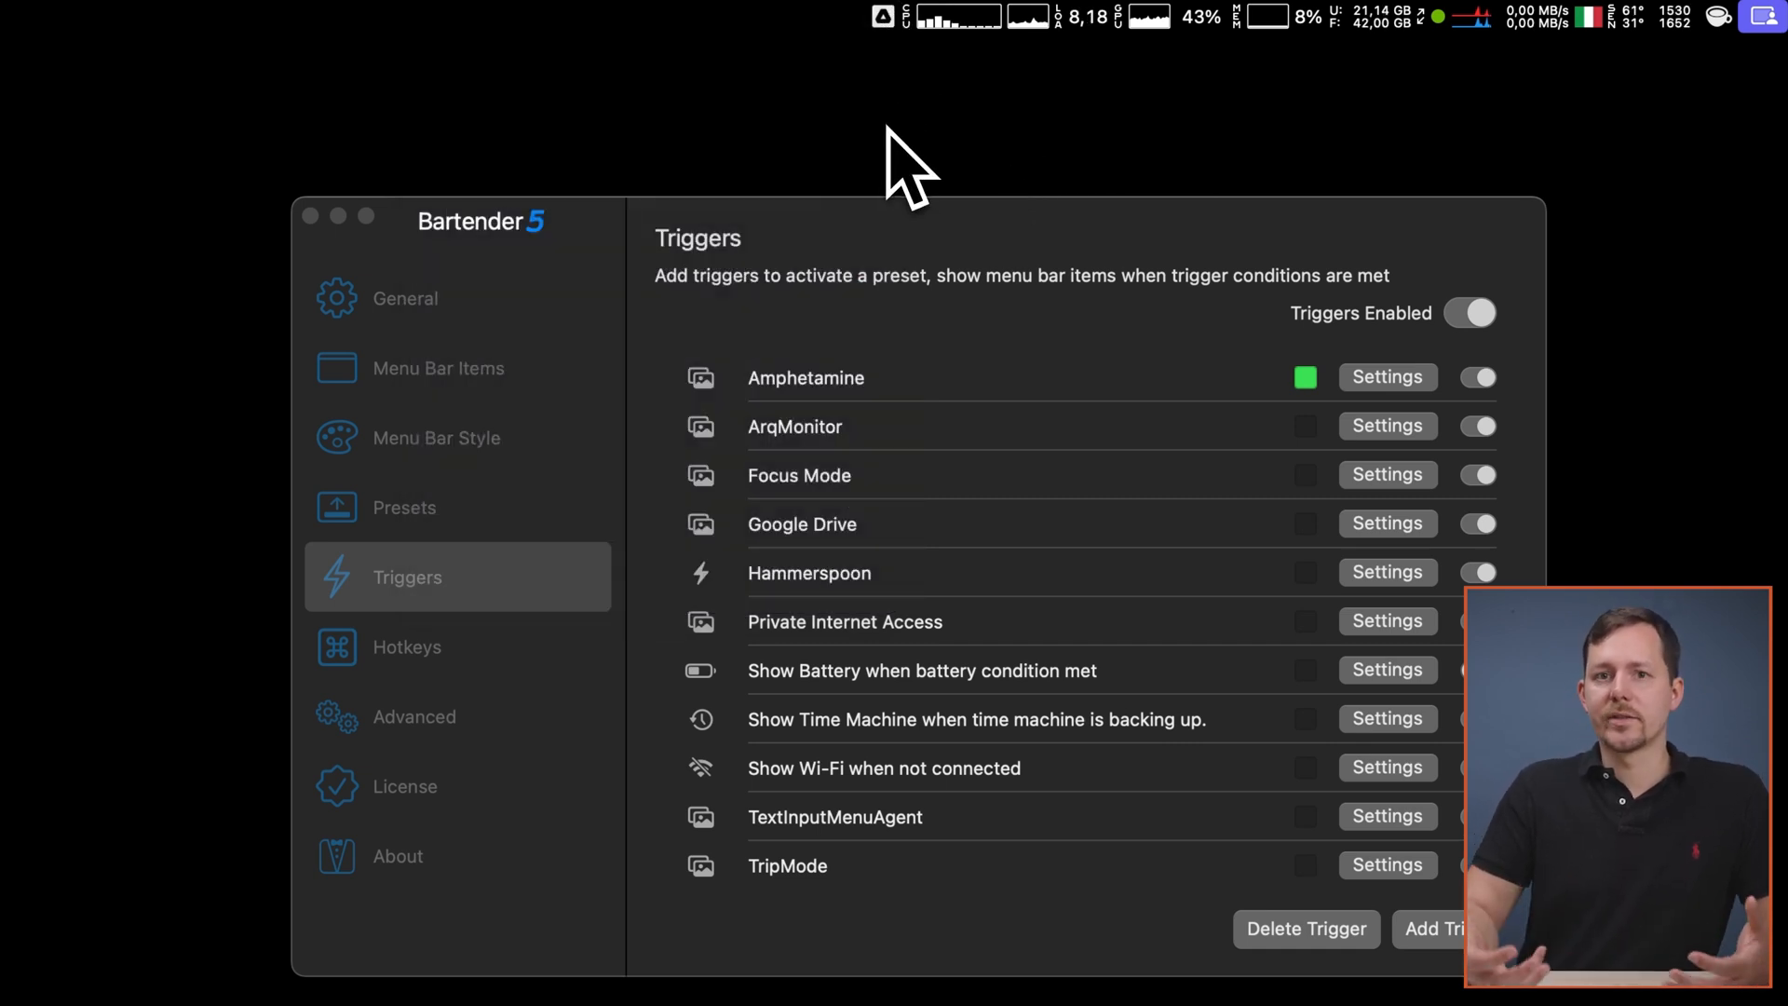